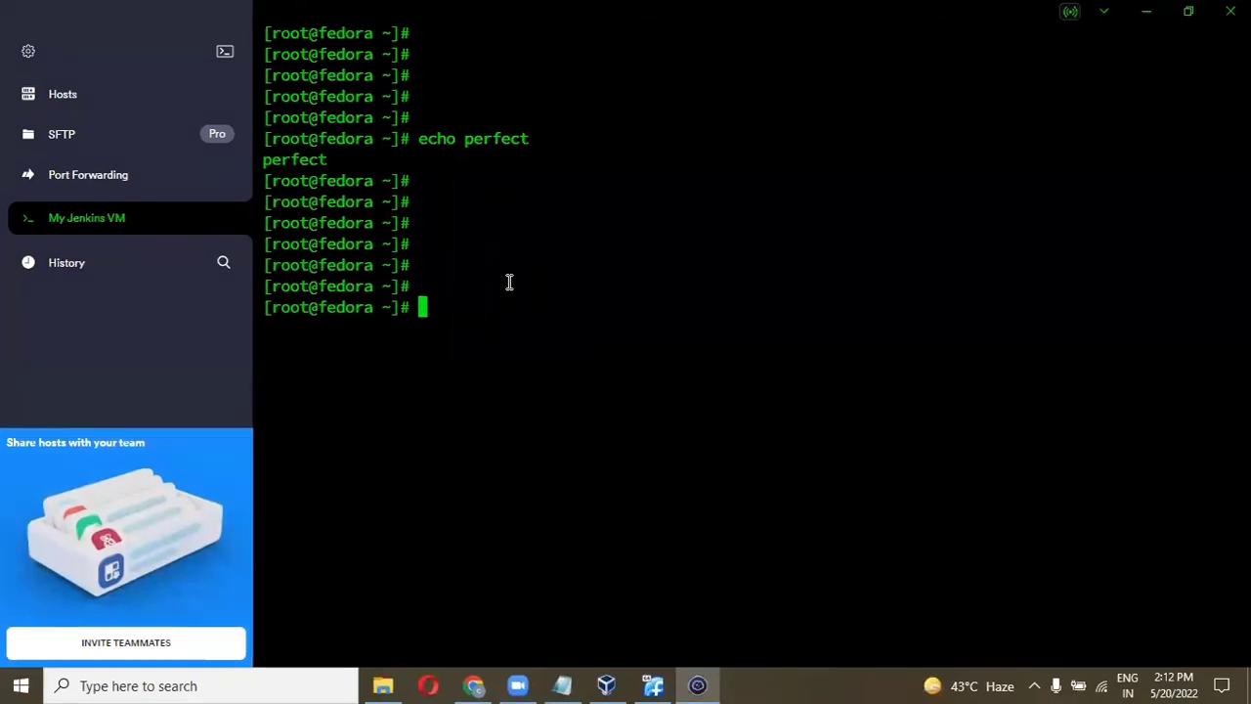
Run 'yum update' on the Fedora VM and approve the 129 upgrades and 12 installs
text(yum)
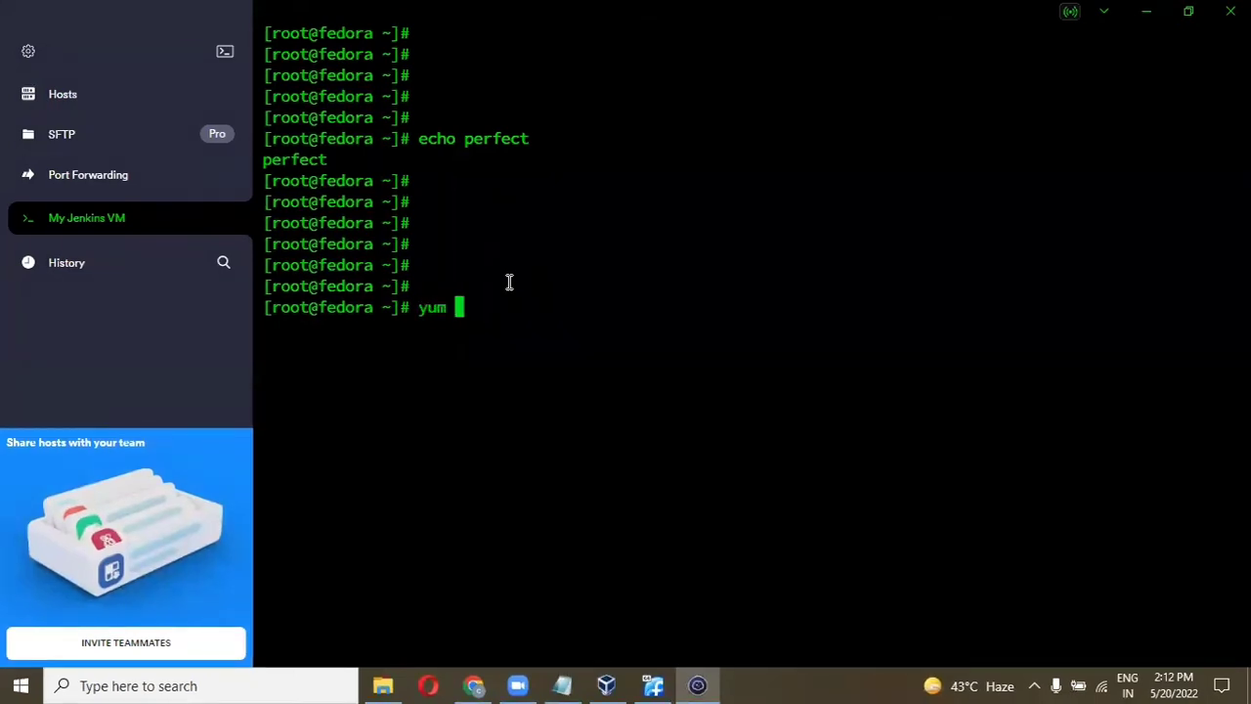
text(update)
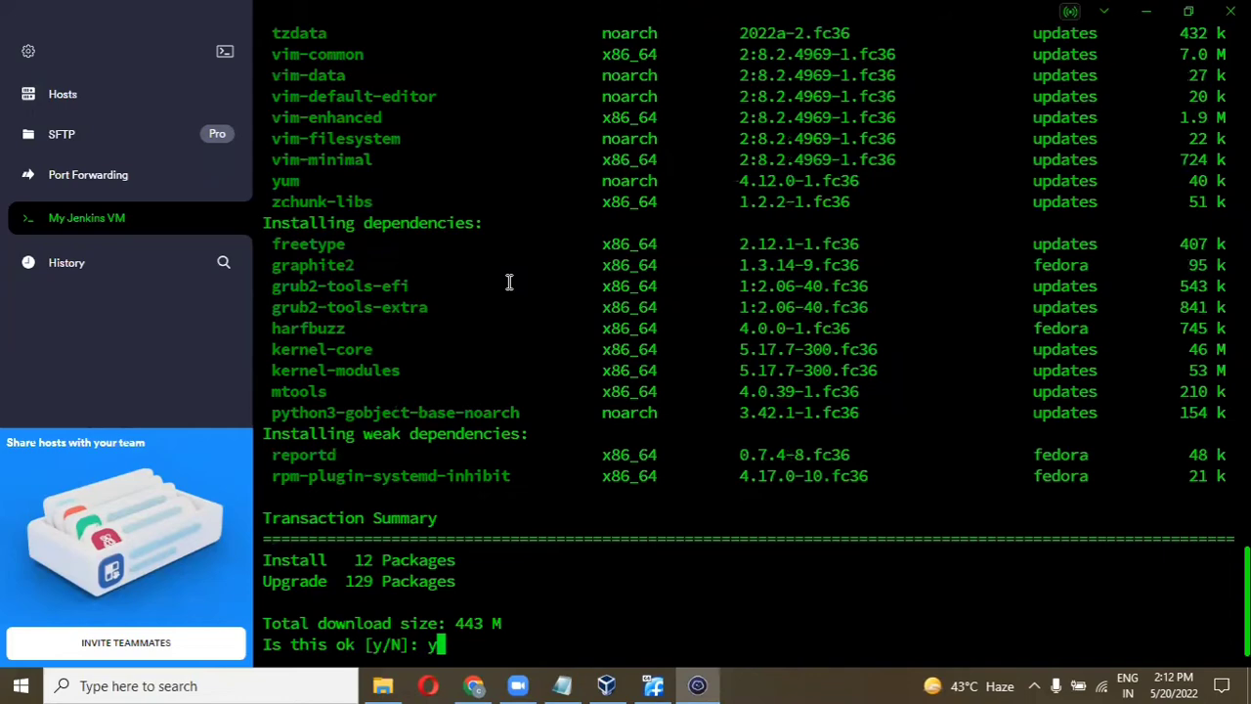
key(Return)
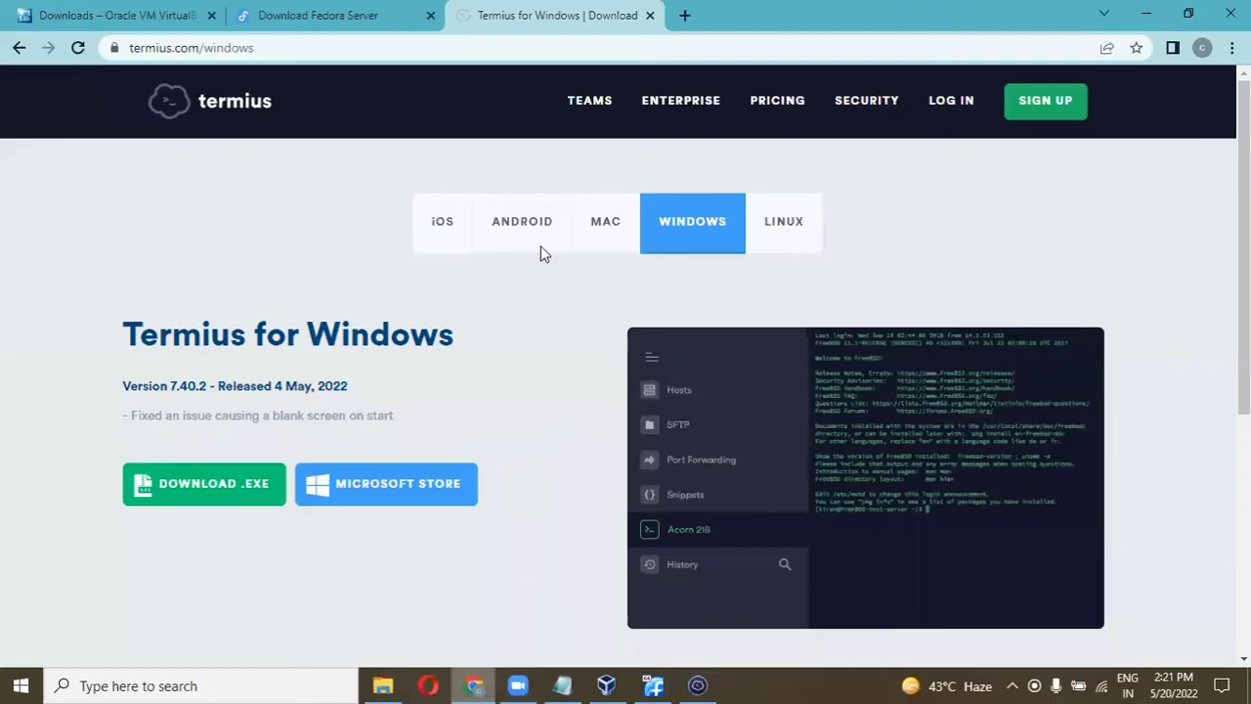
Search Google for 'install jenkins' and open the Installing Jenkins documentation
click(332, 15)
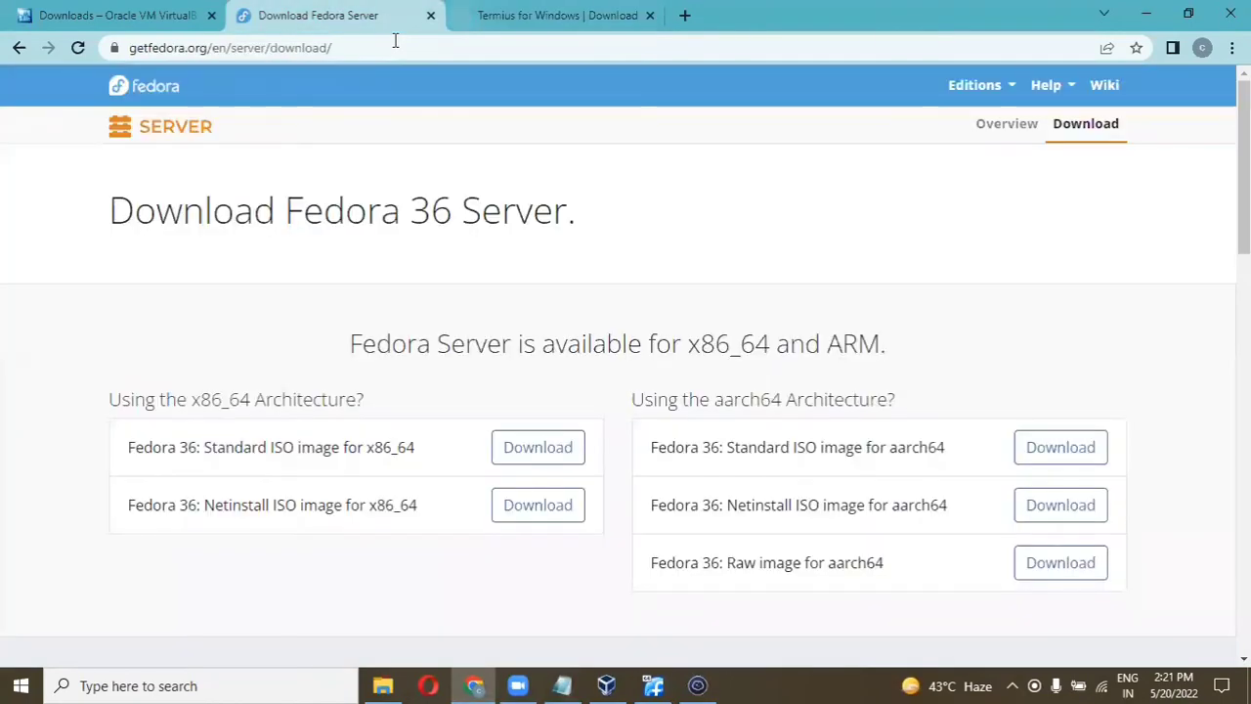
click(557, 15)
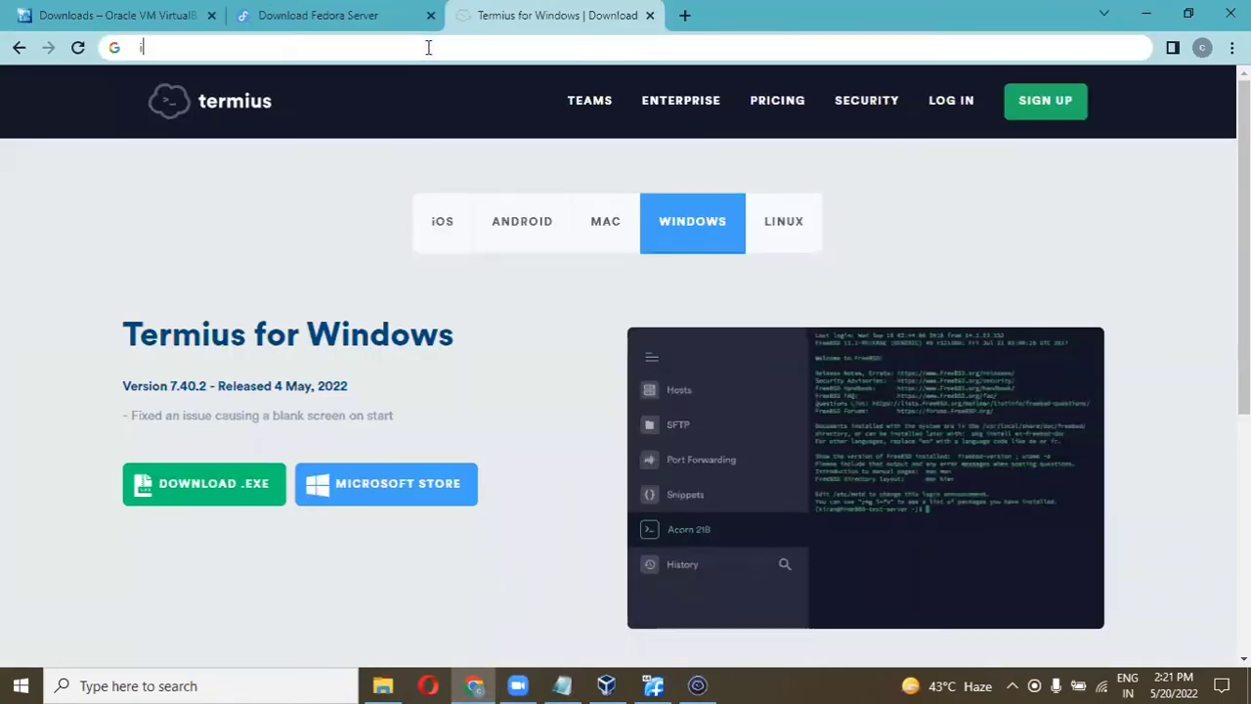
text(install)
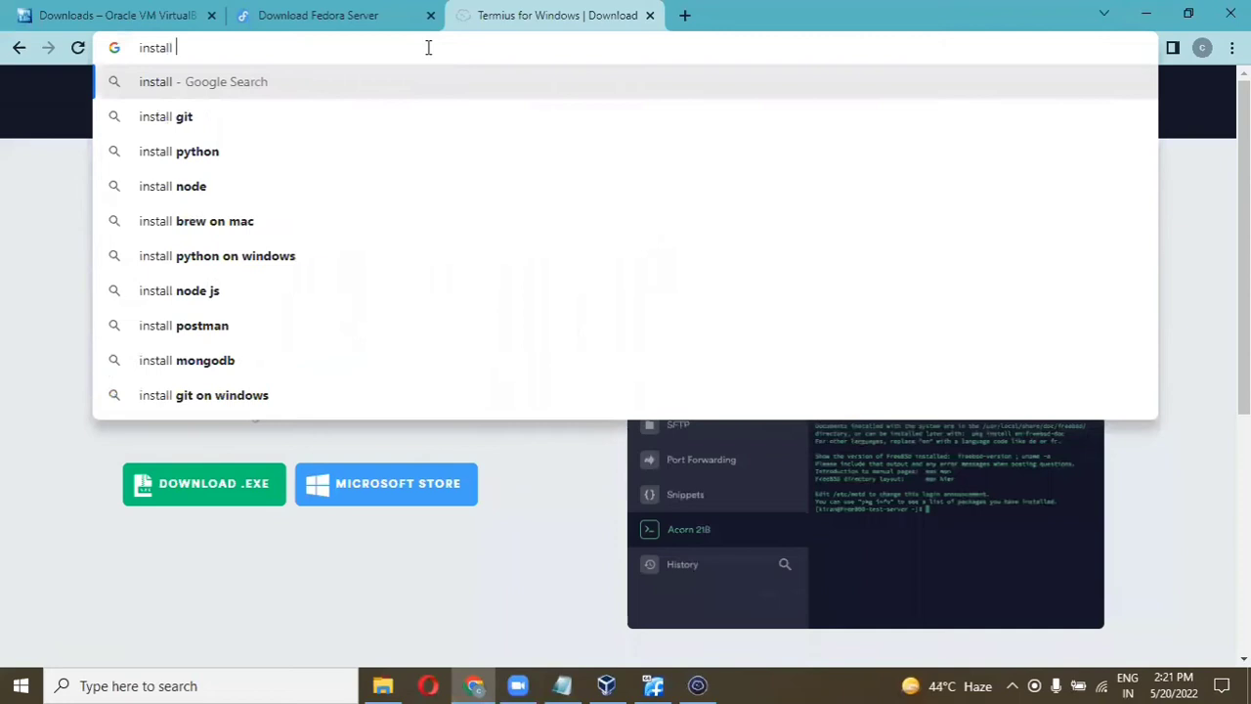
text(jenkins)
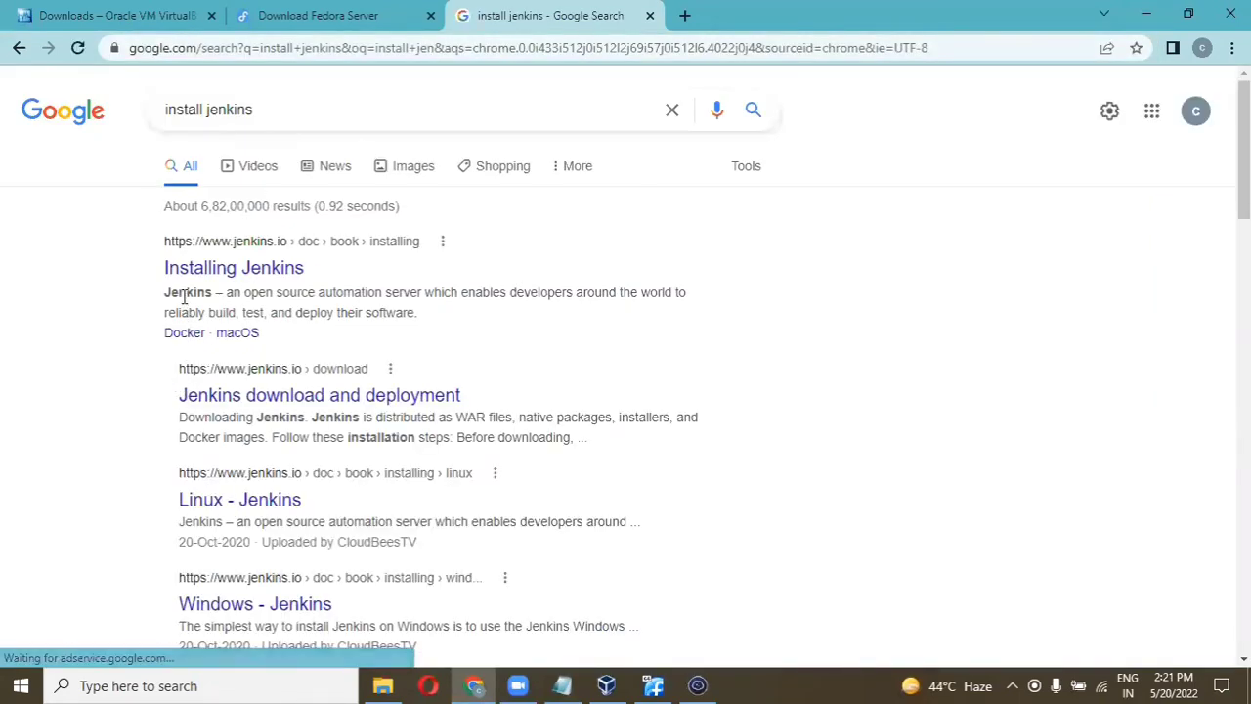
click(234, 267)
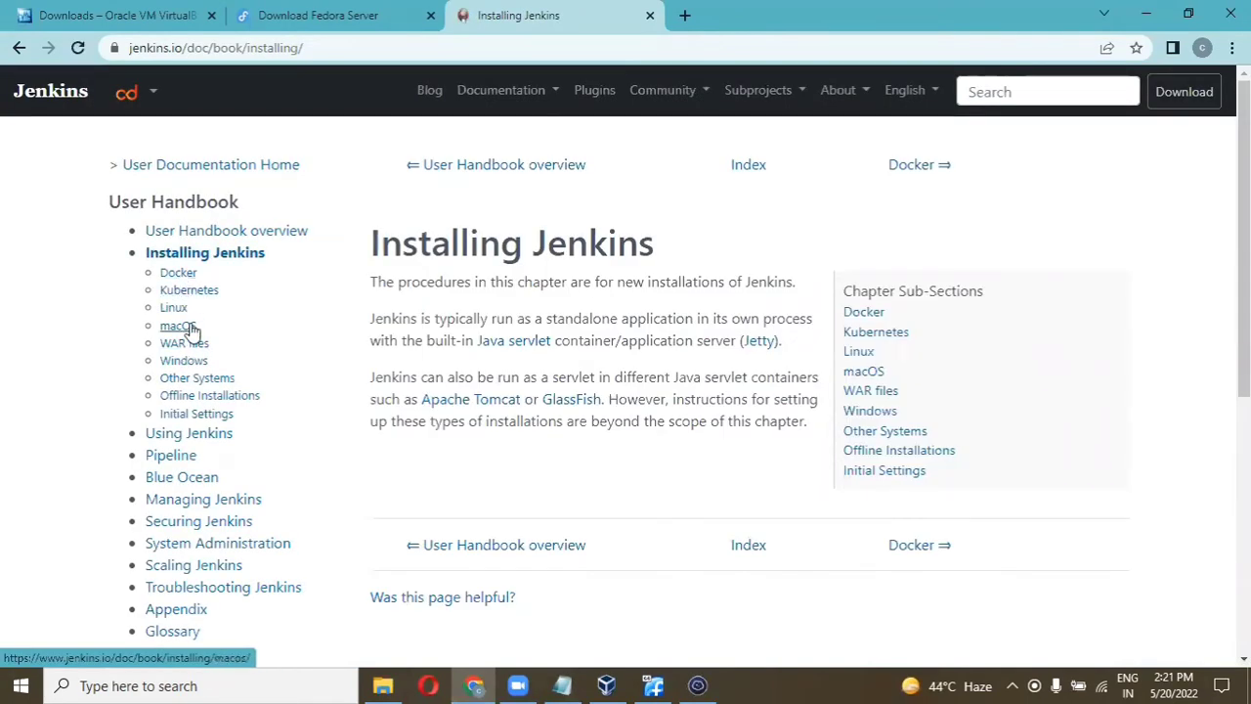
scroll(down, 3)
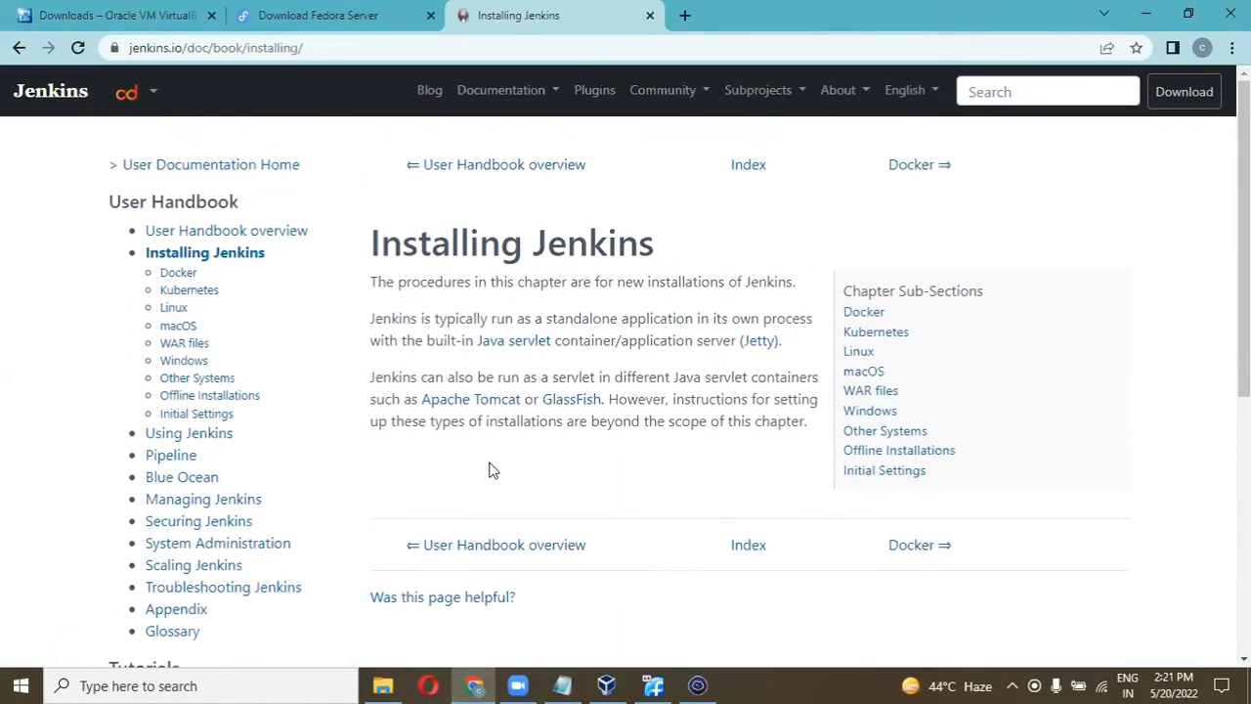
mouse_move(398, 313)
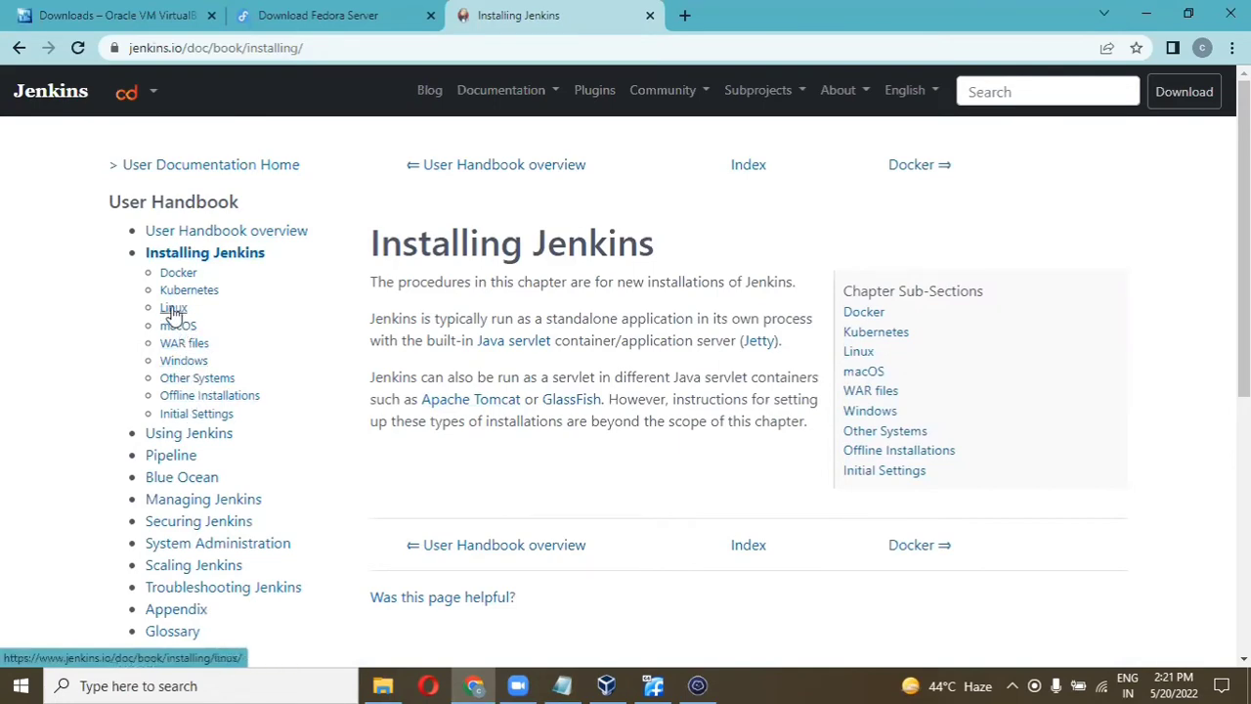
Go to the Linux Fedora instructions and select the wget repository download command
click(174, 308)
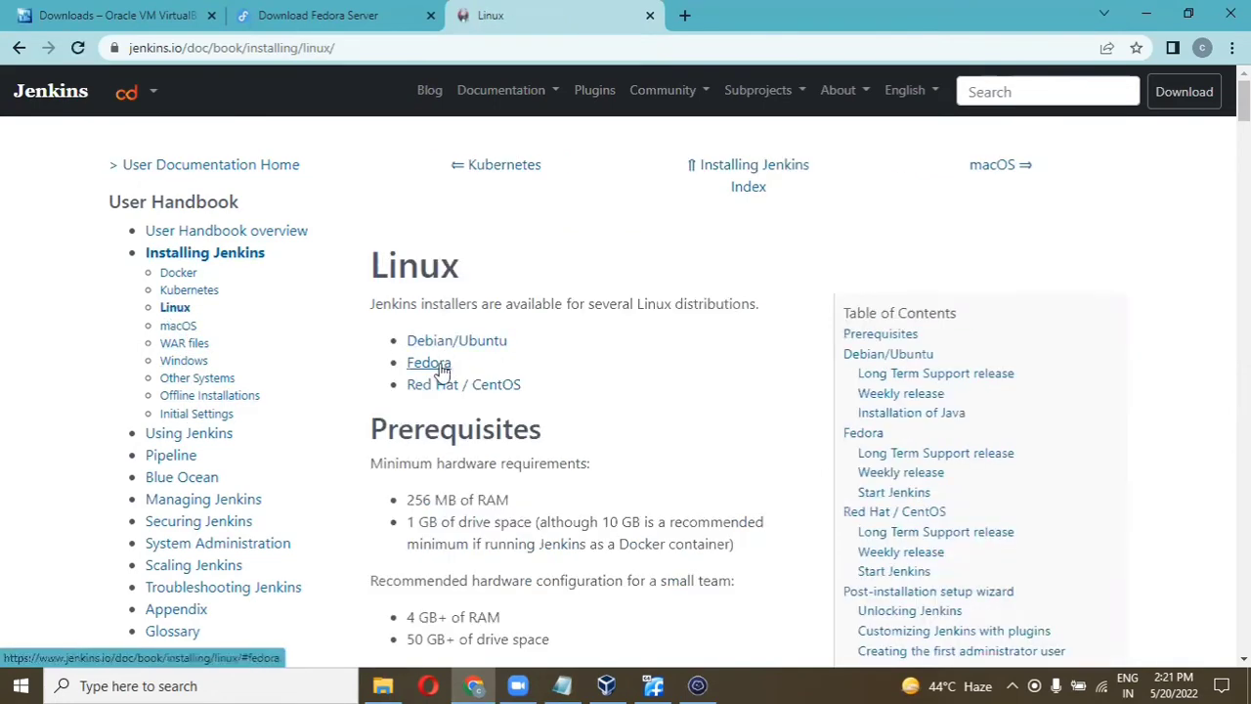
click(428, 362)
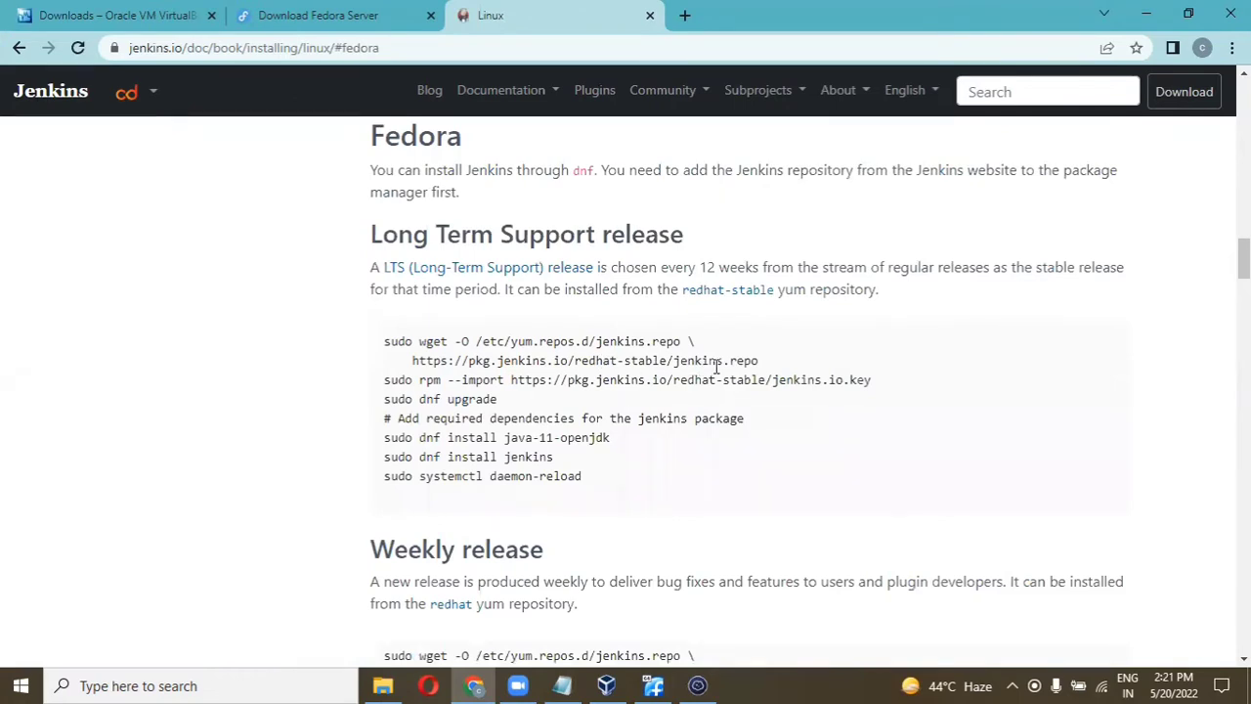
mouse_move(760, 369)
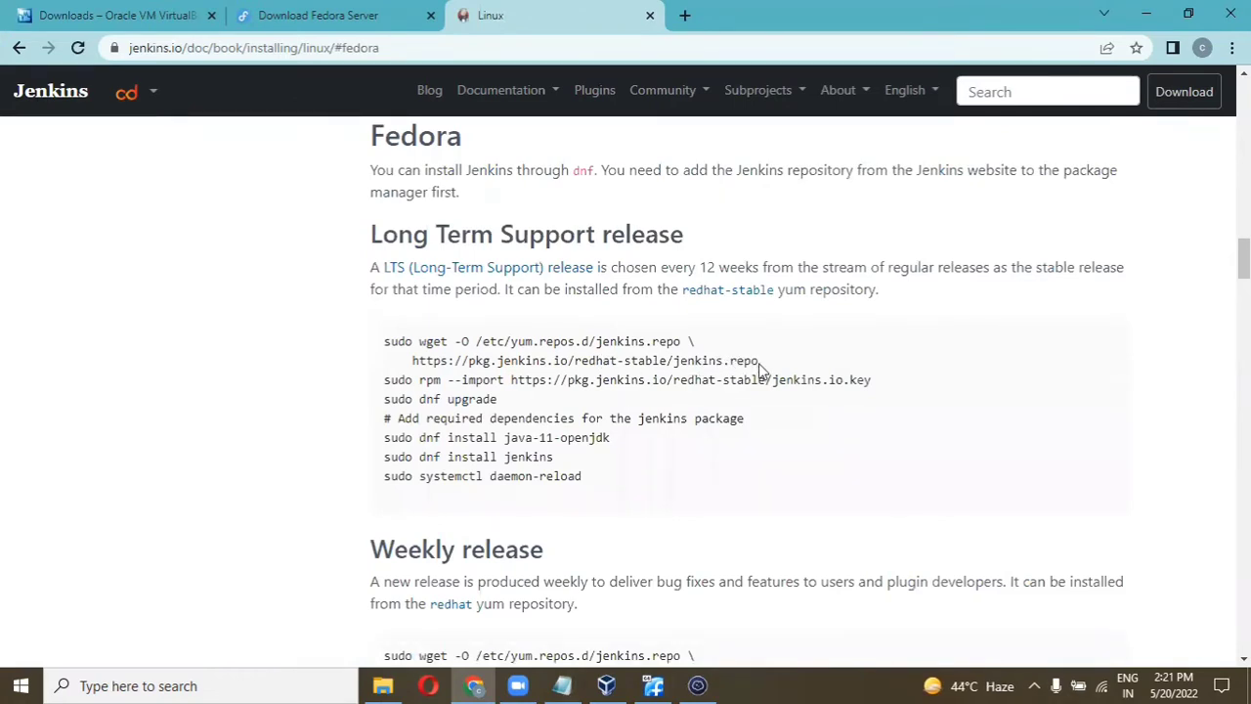
drag(384, 341, 757, 360)
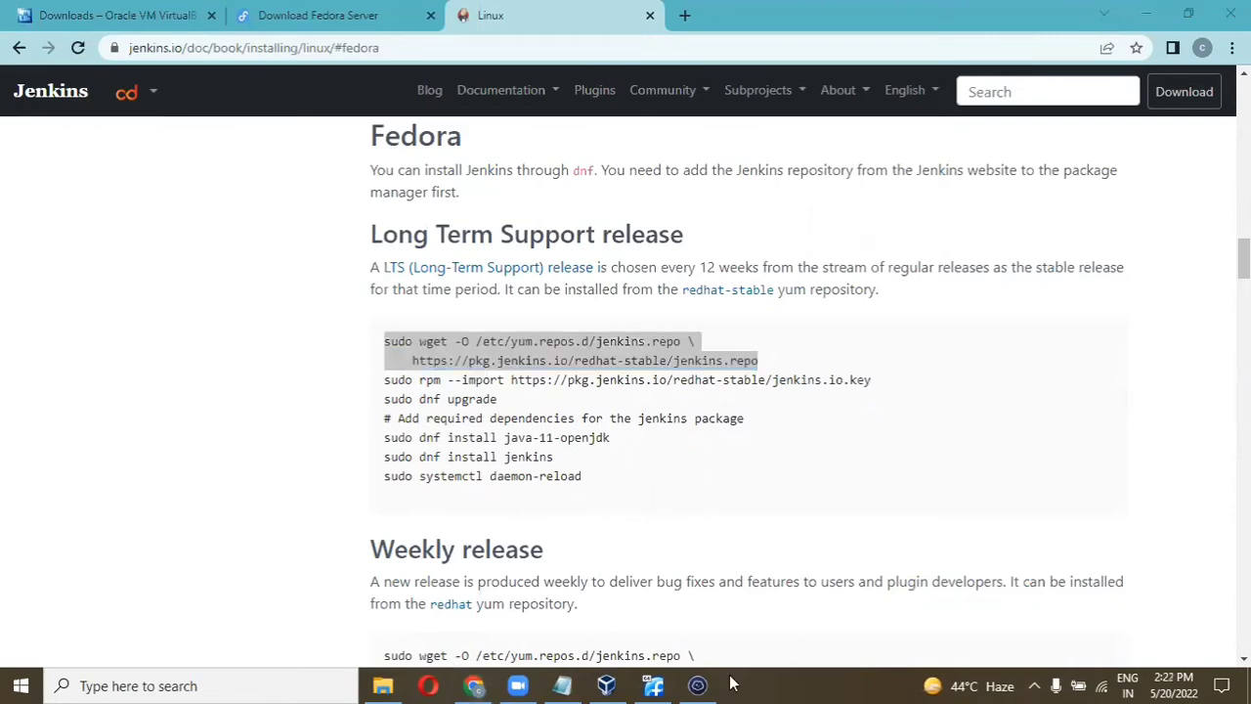
Run the pasted wget command to save jenkins.repo, then select the next command in the docs
click(697, 685)
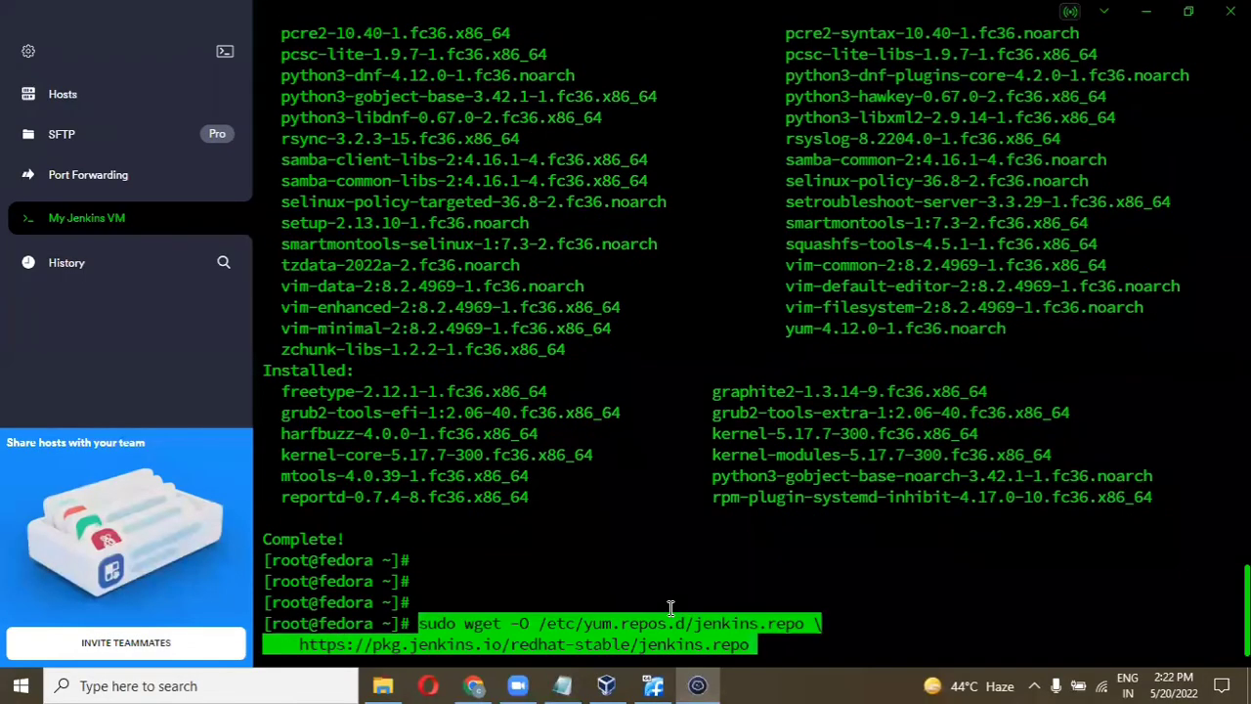
key(Return)
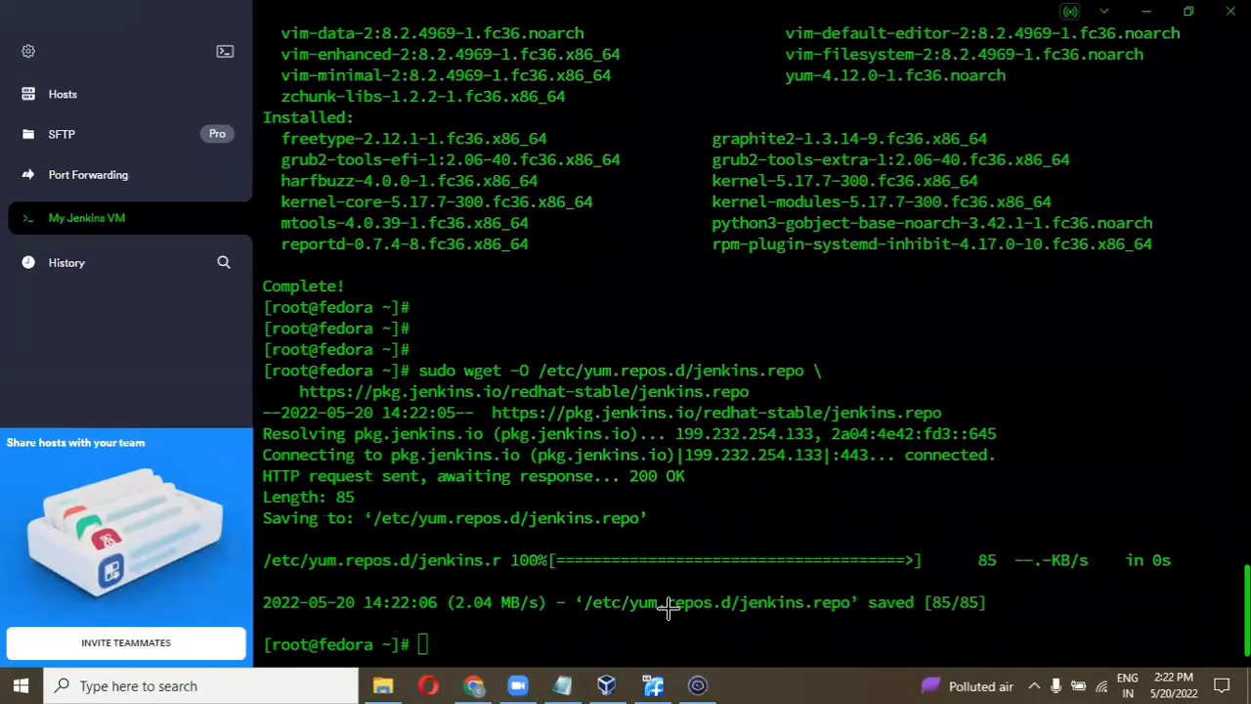
key(alt+tab)
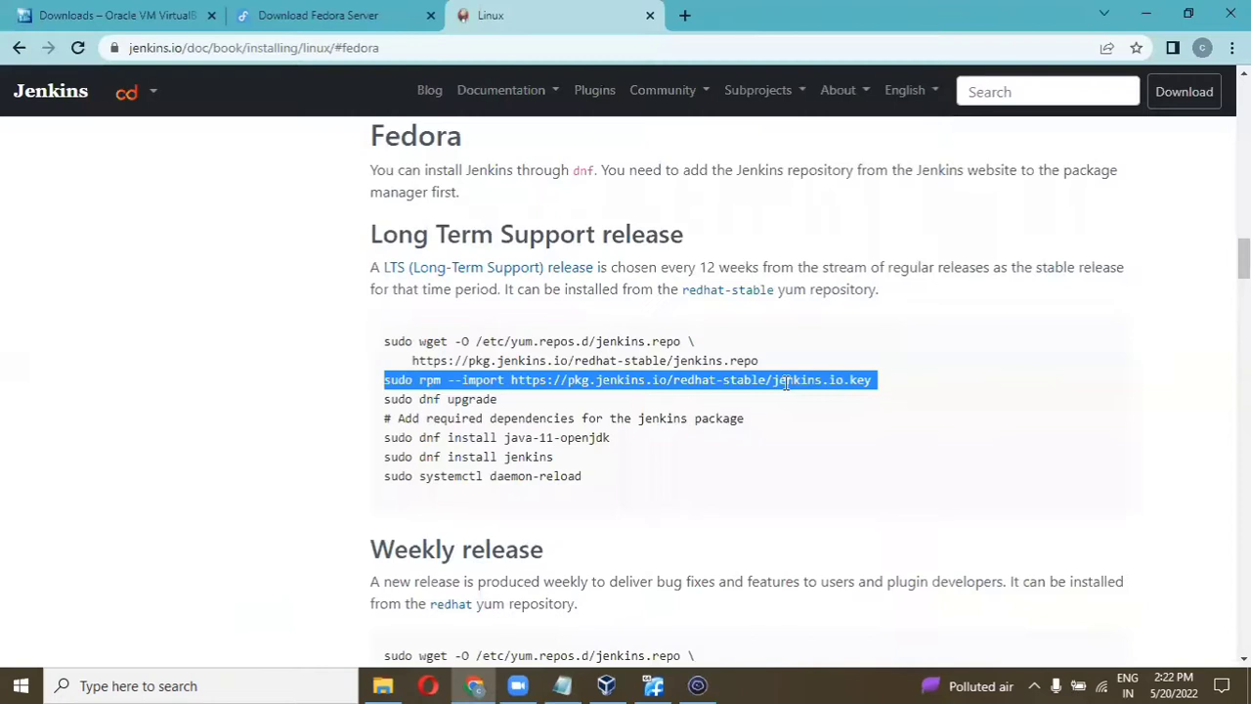
mouse_move(459, 402)
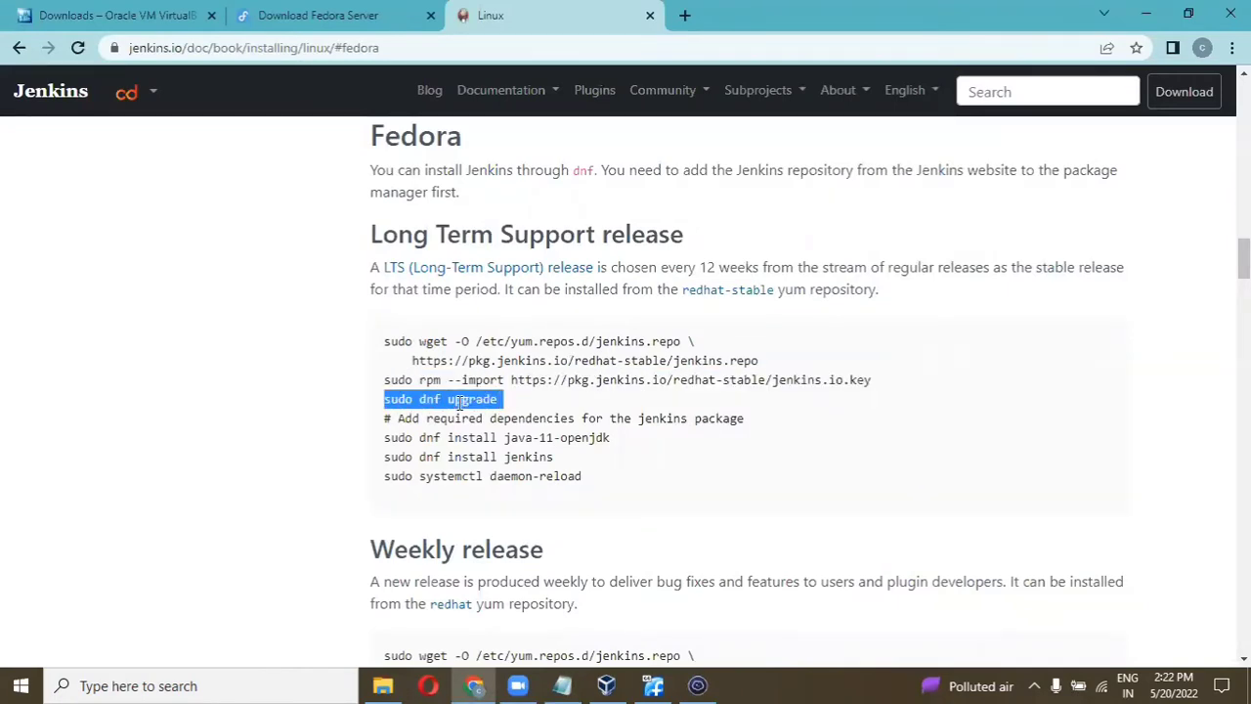
click(697, 685)
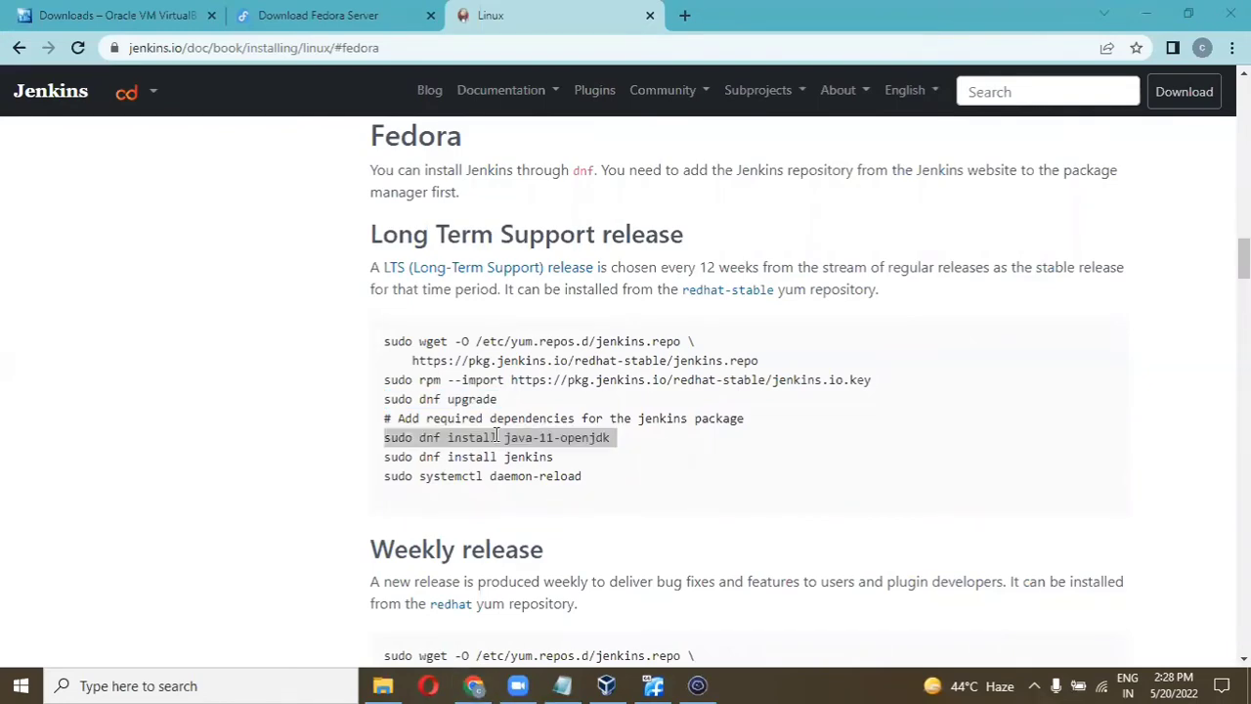
Approve installing Java 11 OpenJDK and its 27 packages in the VM terminal
key(alt+tab)
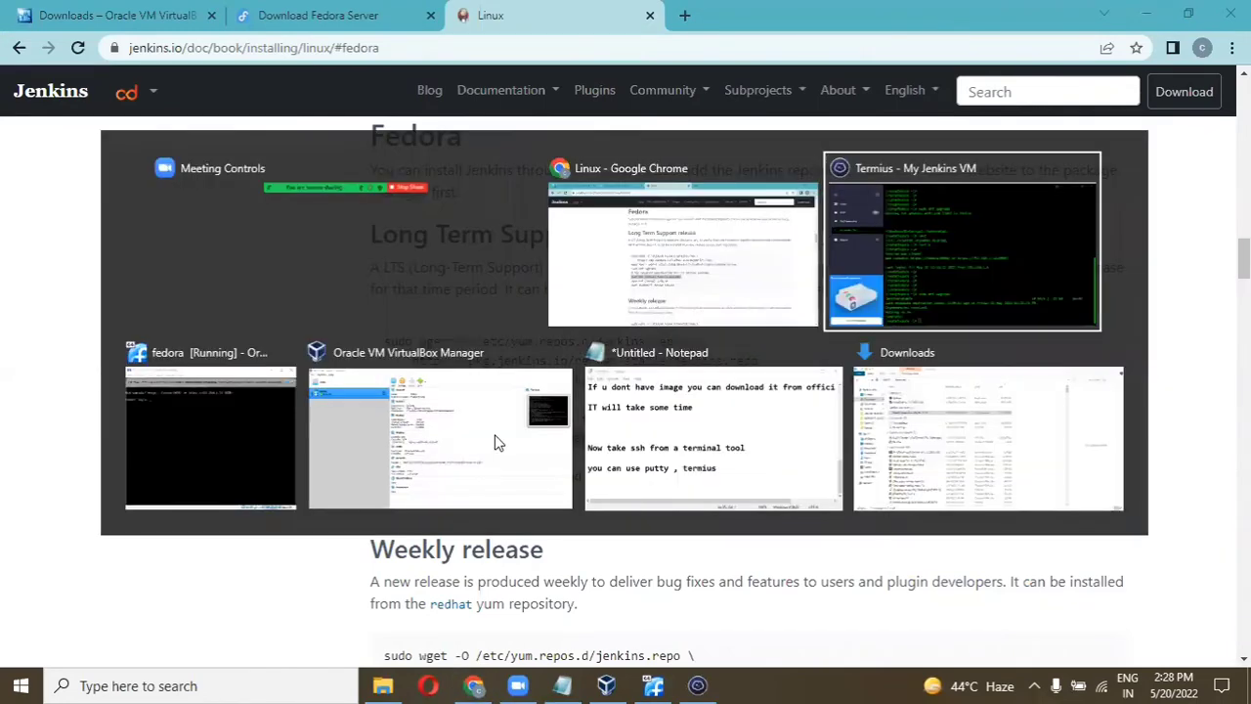
click(962, 239)
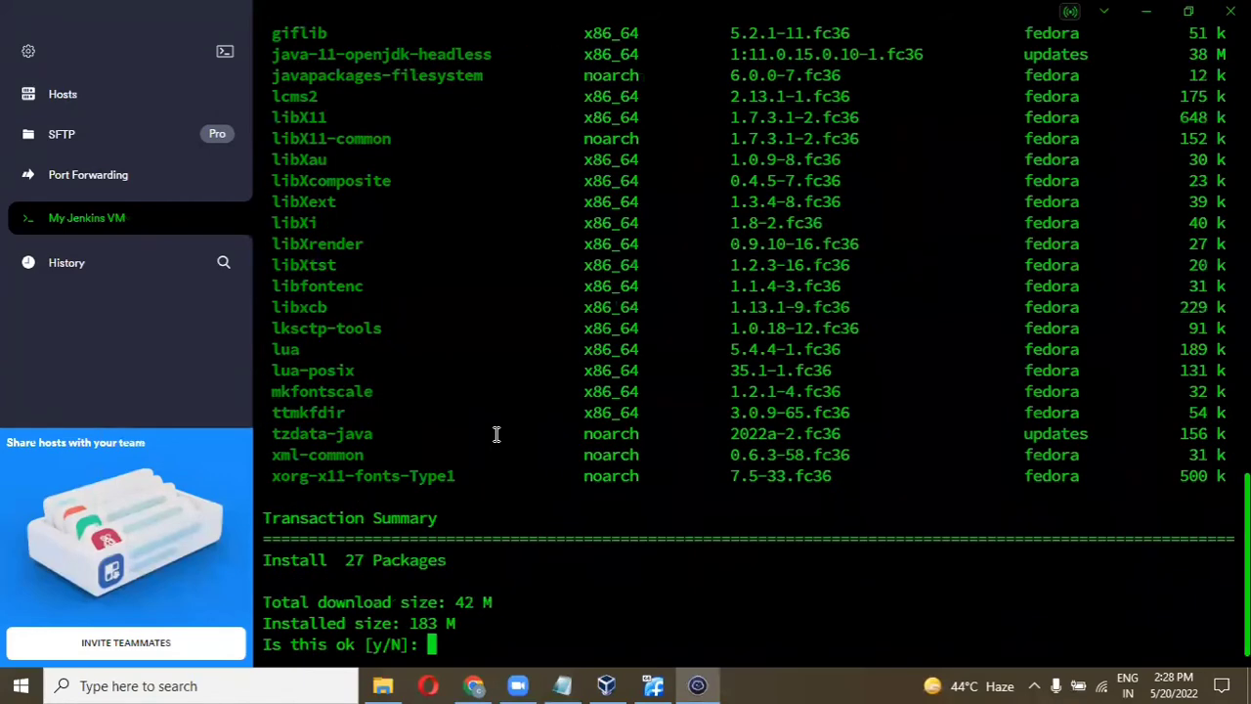
text(y)
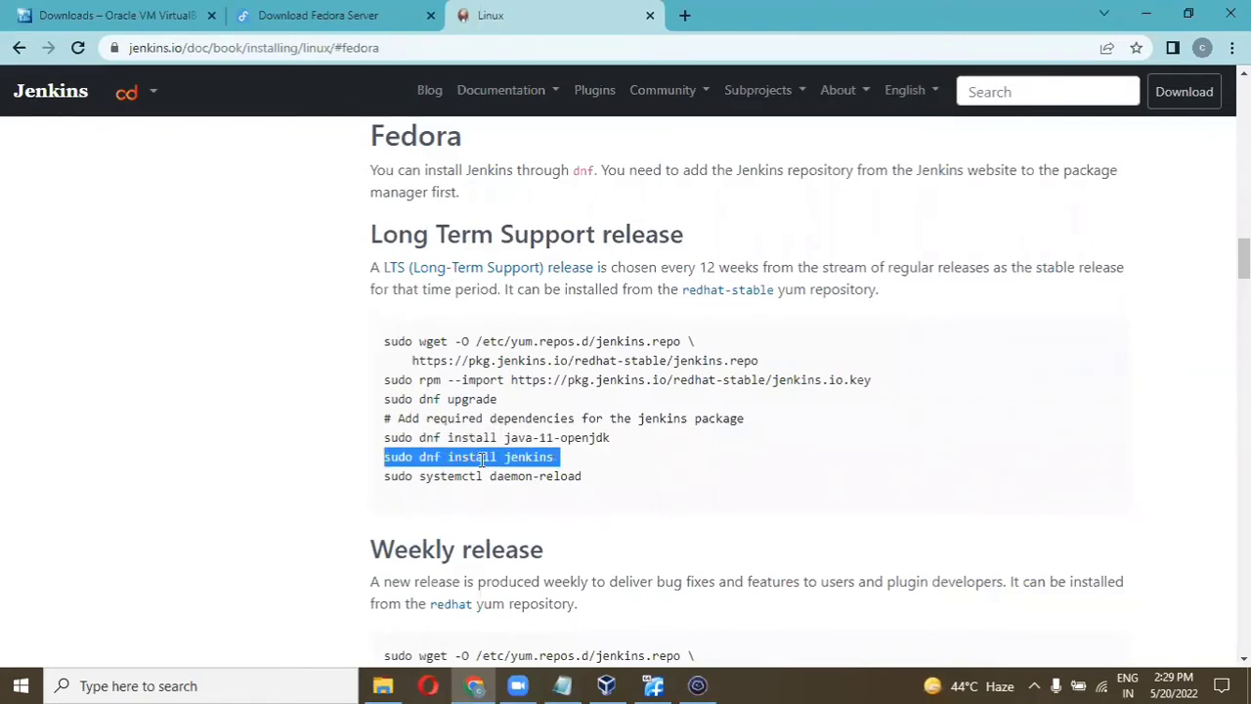
Run 'sudo dnf install jenkins' and confirm downloading the Jenkins 2.332.3 package
click(697, 685)
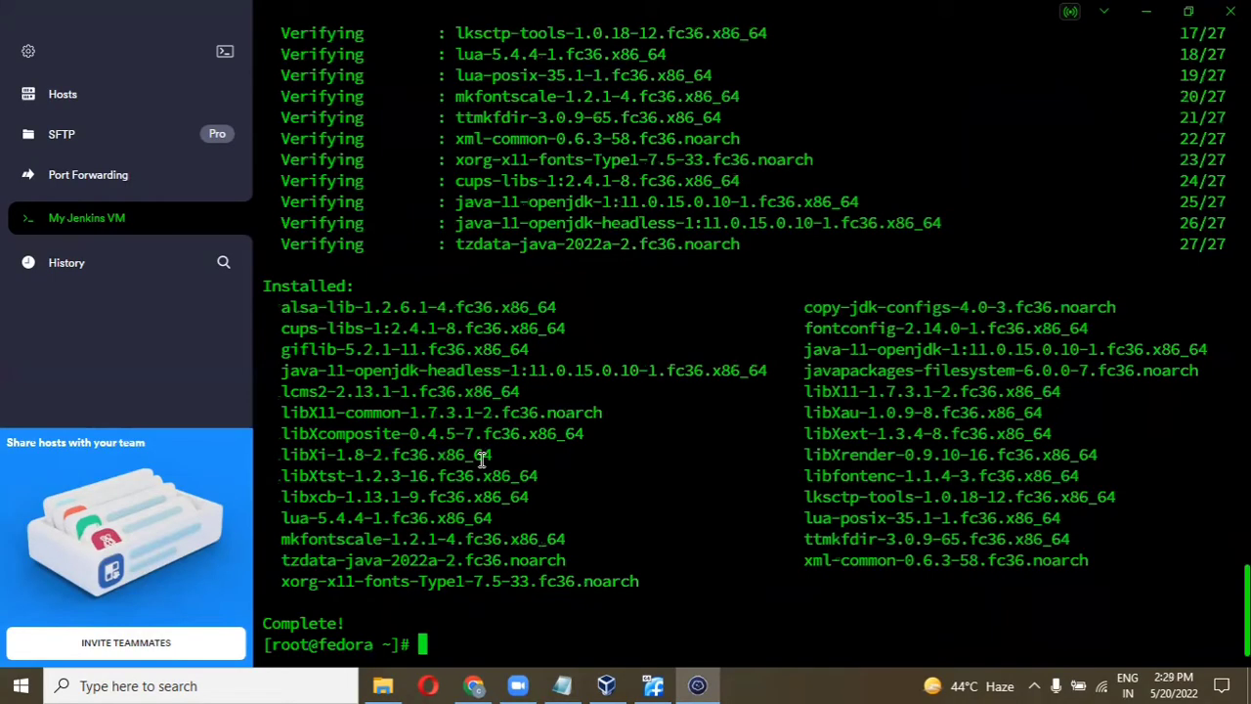
text(sudo dnf install jenkins)
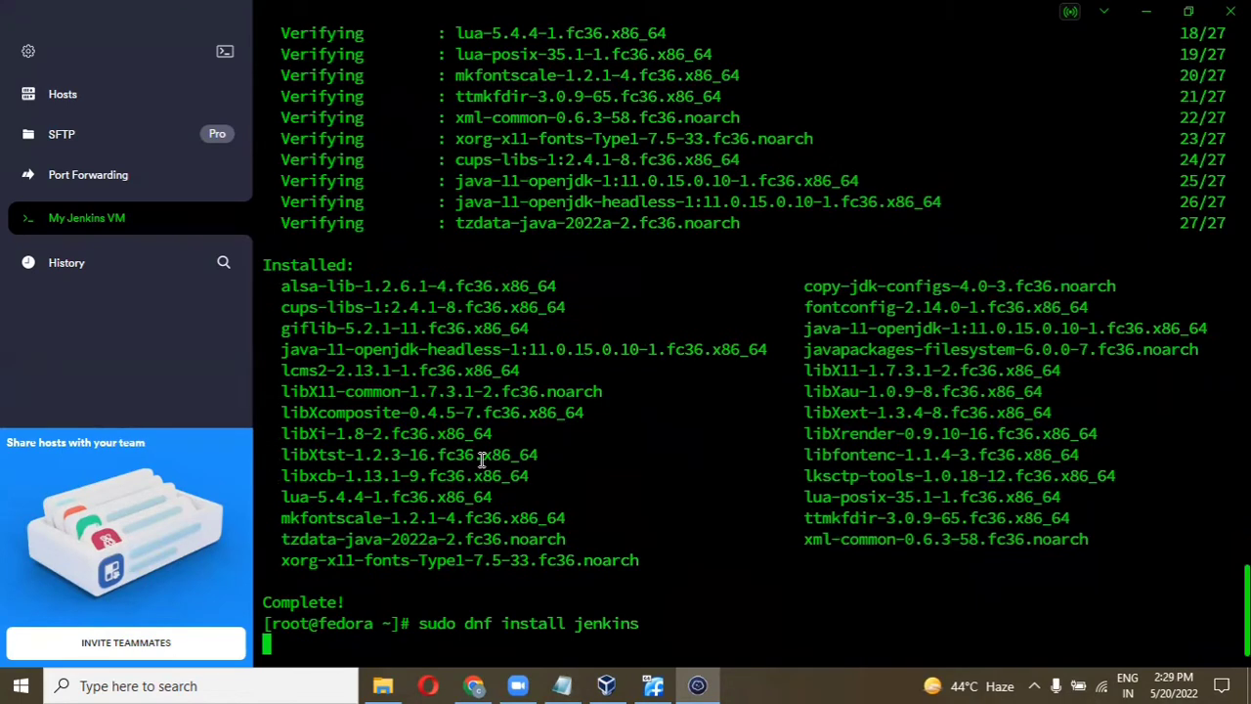
text(y/N]: y)
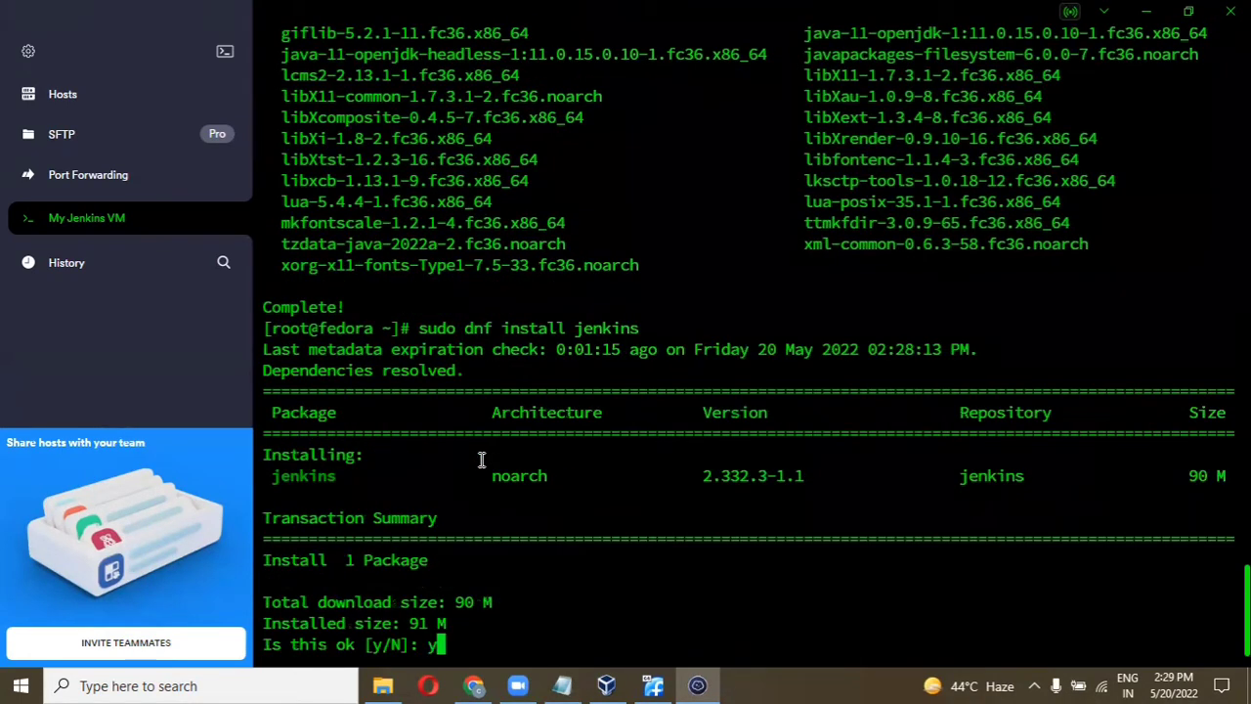
key(Return)
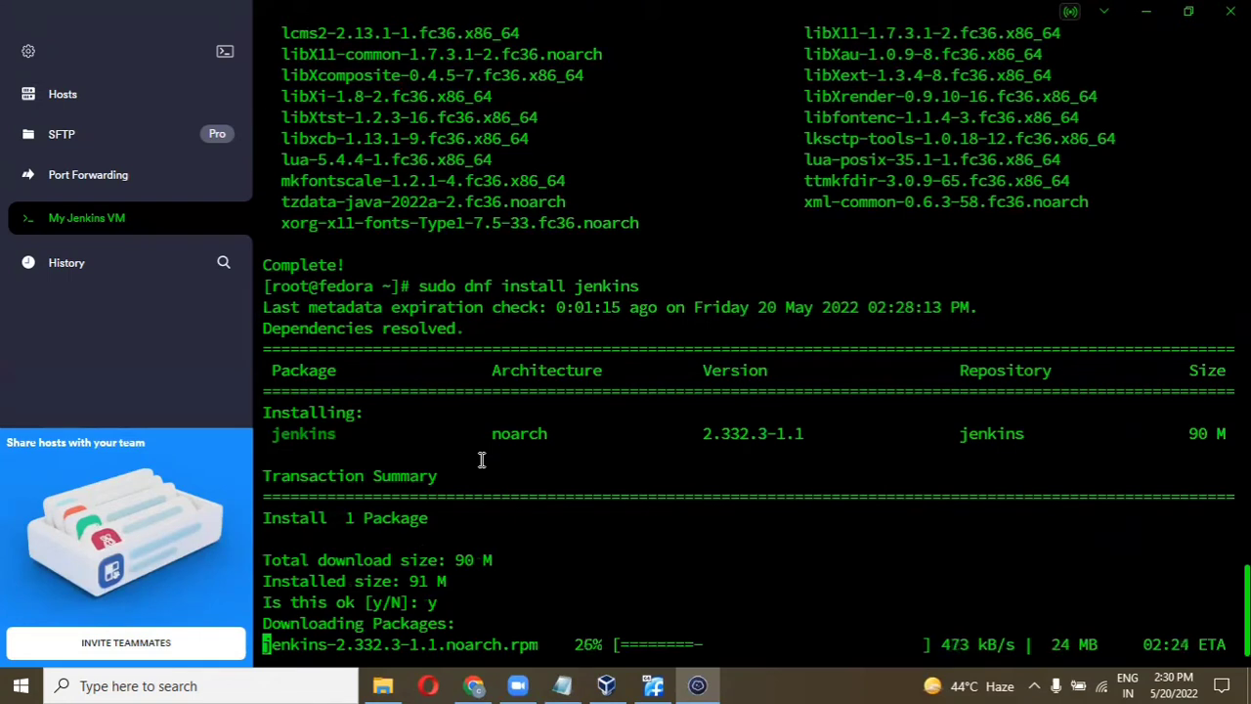
mouse_move(644, 194)
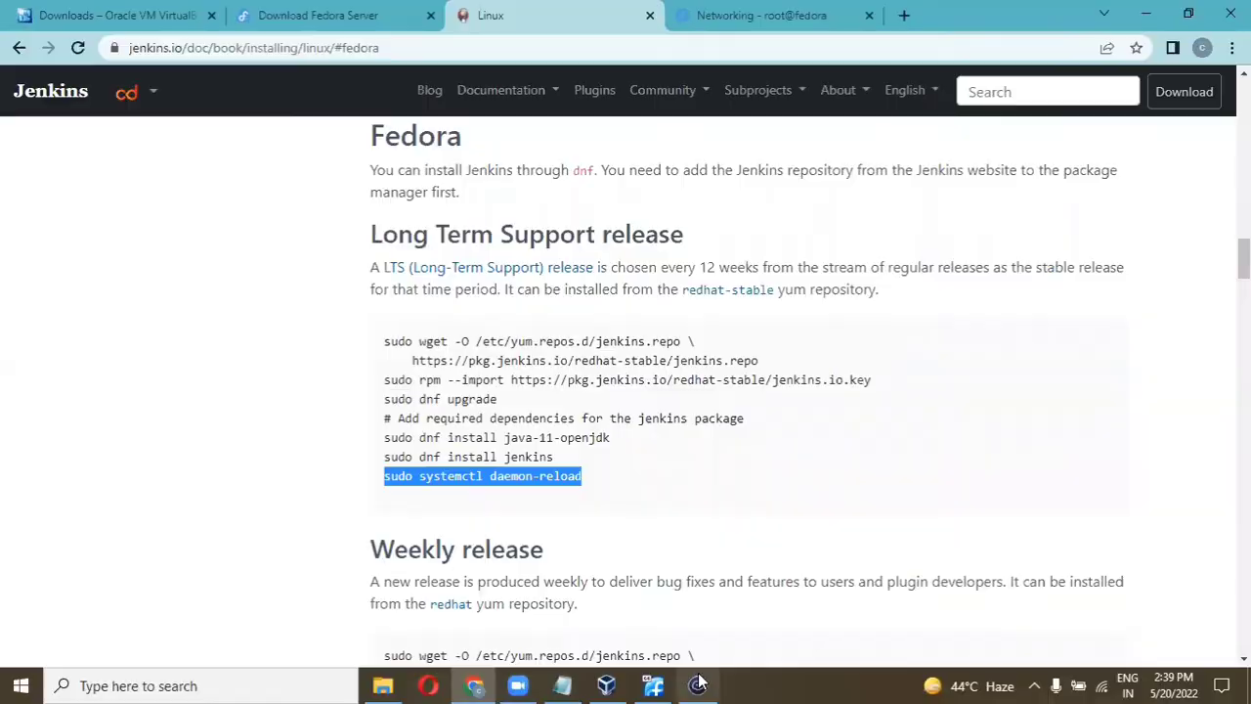
Run 'sudo systemctl daemon-reload' and start the jenkins service
click(697, 685)
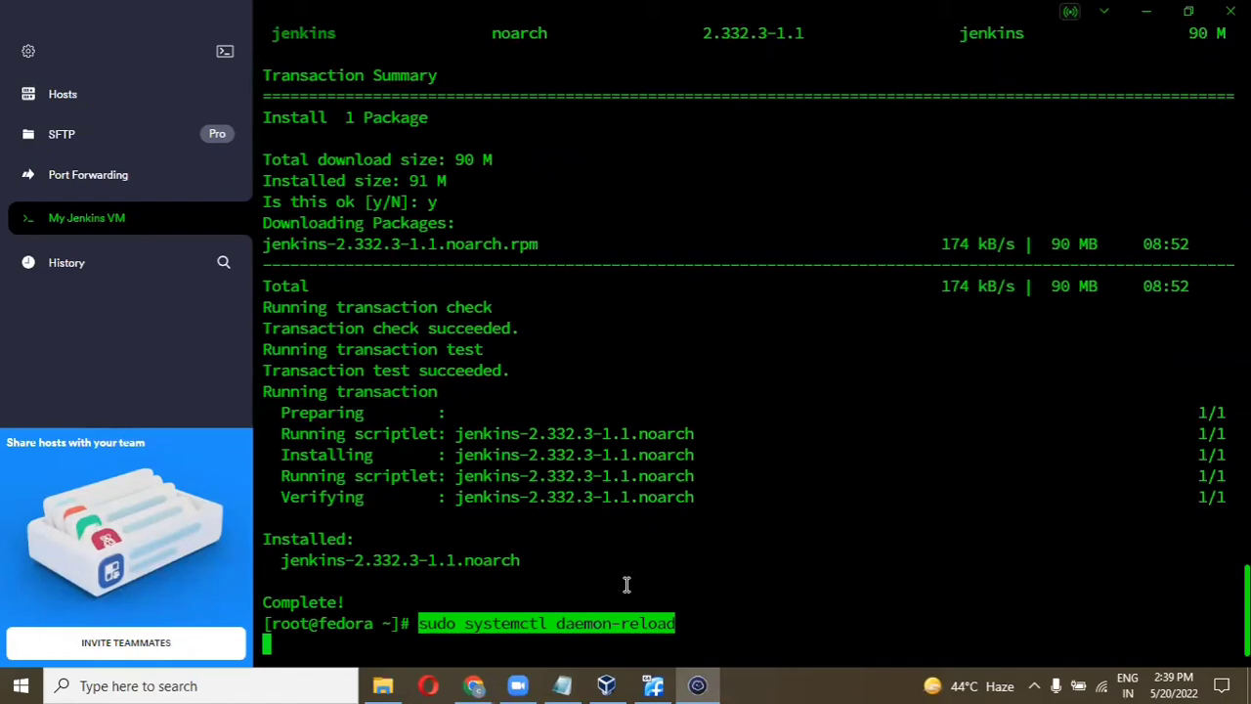
mouse_move(711, 109)
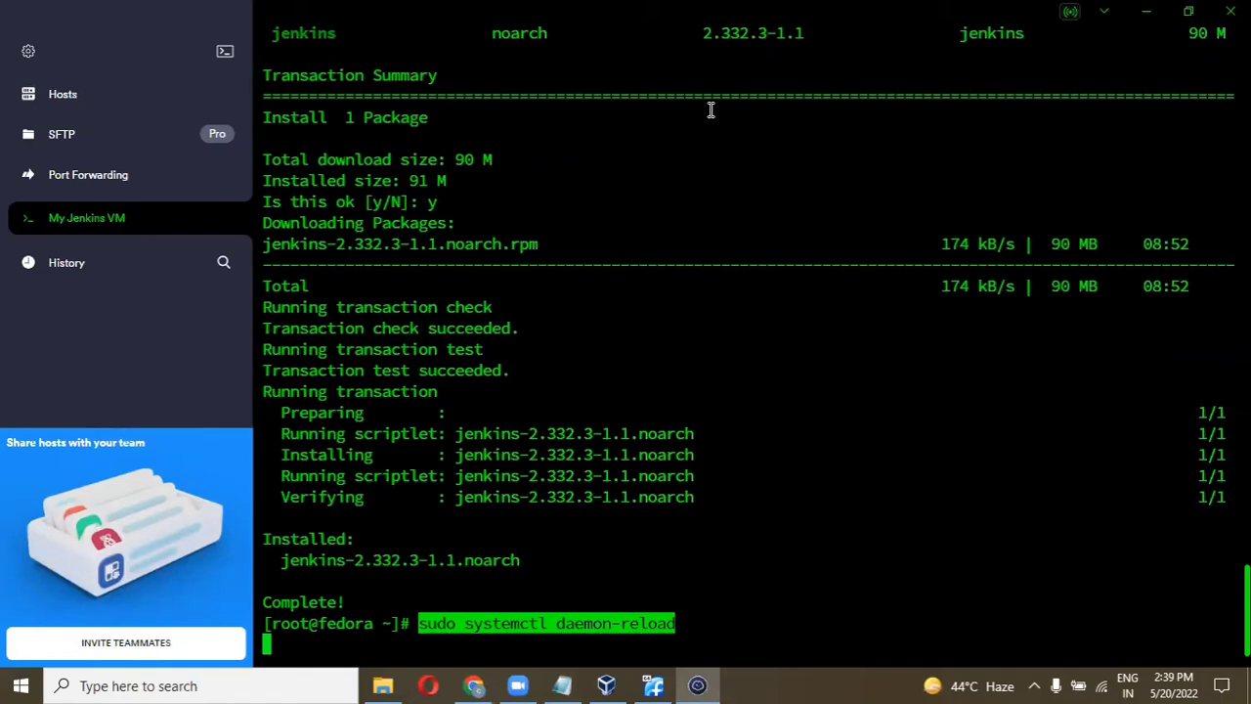
mouse_move(1038, 18)
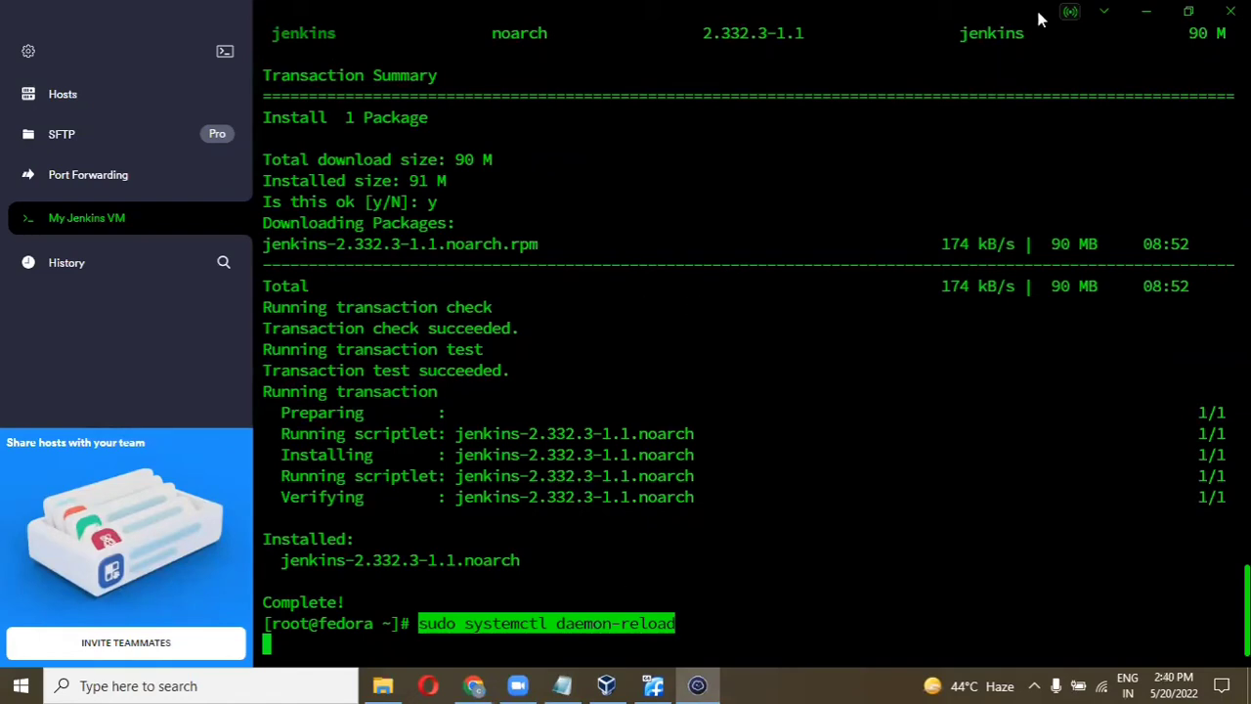
text(systemctl start jenkins)
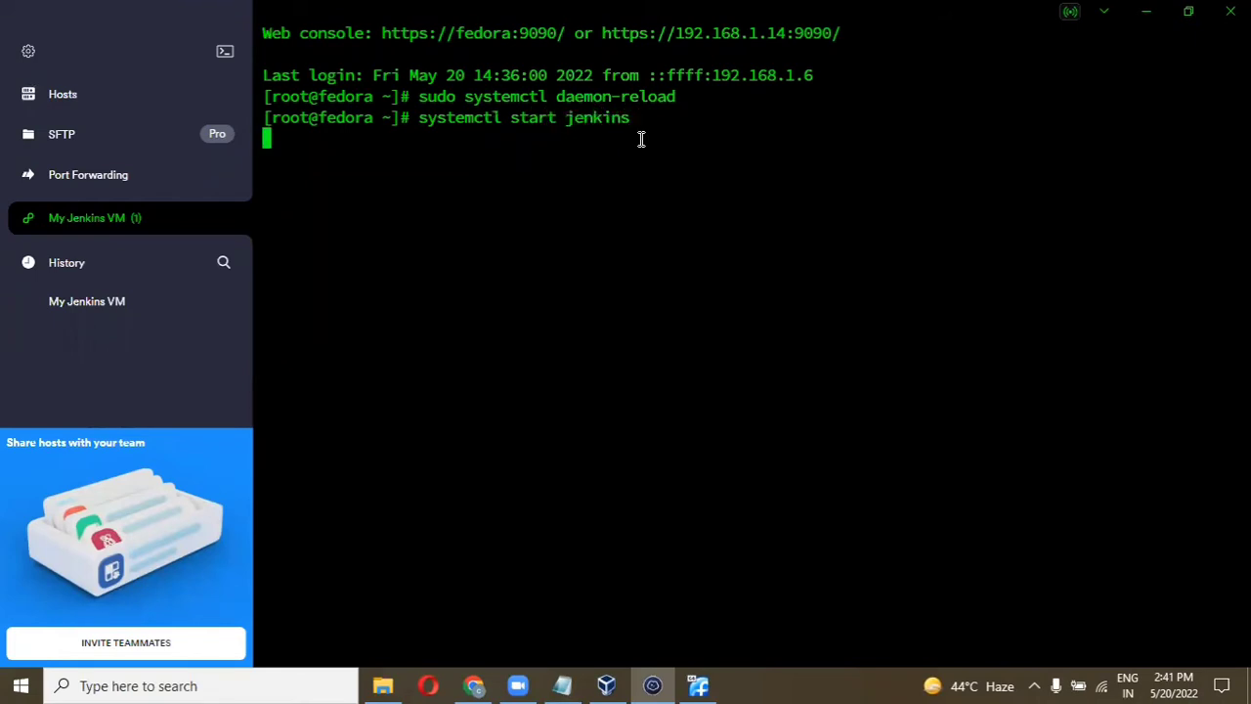
mouse_move(636, 150)
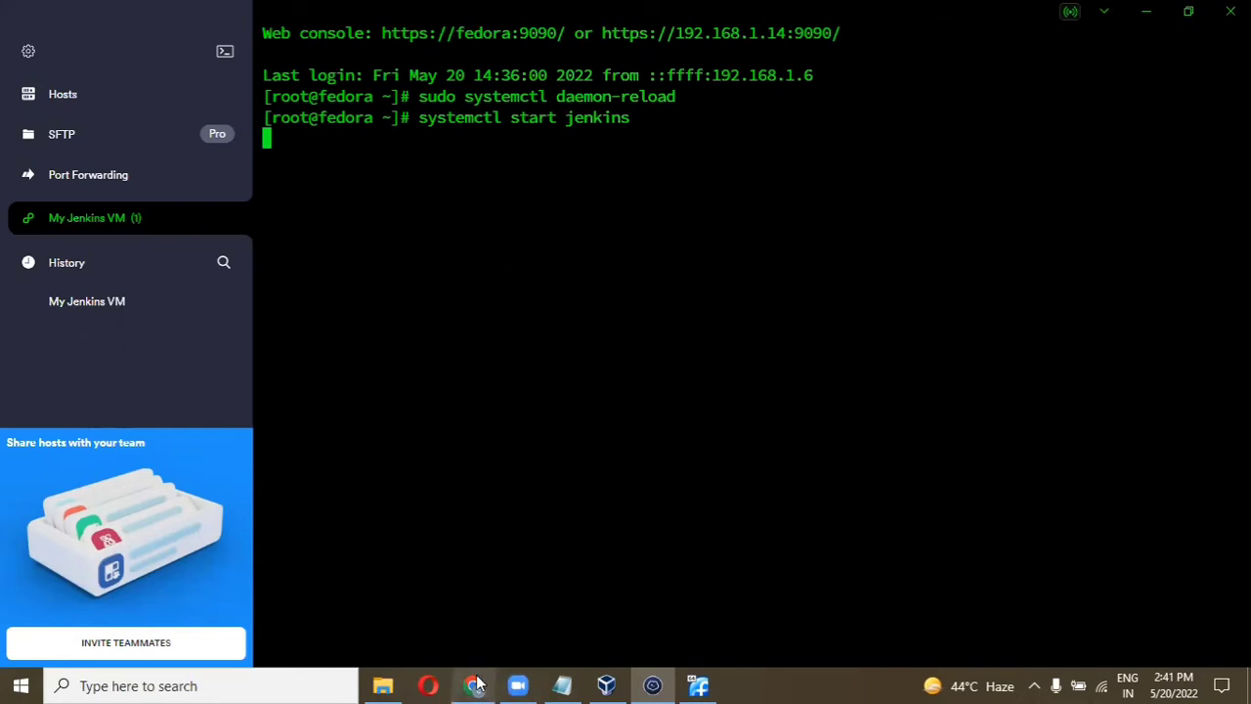
Copy and run 'sudo systemctl enable jenkins', then confirm the service is active (running)
click(474, 685)
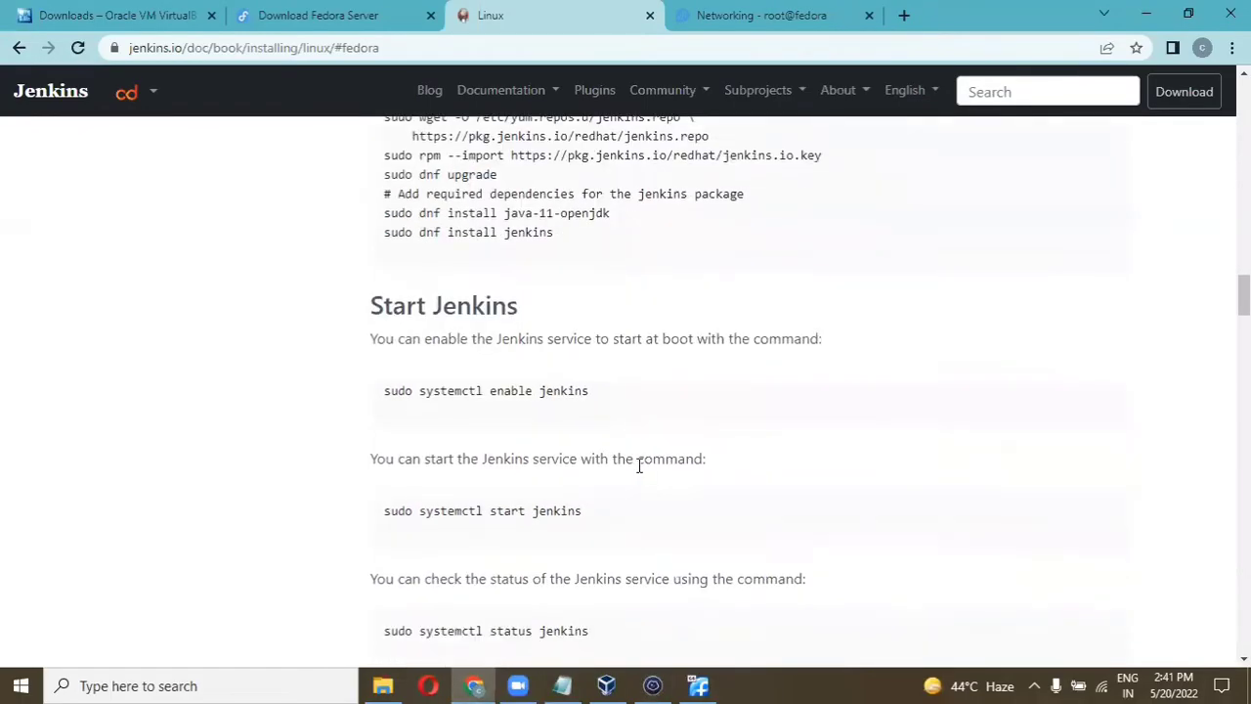
drag(402, 390, 588, 390)
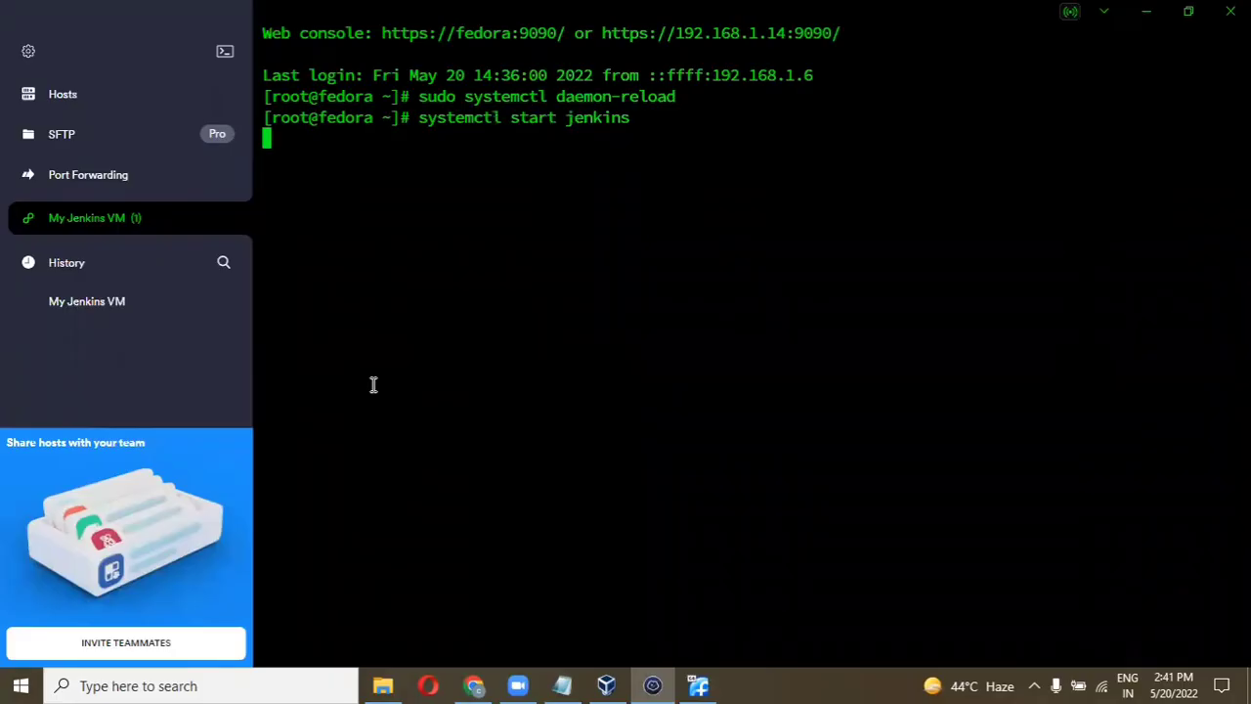
mouse_move(574, 42)
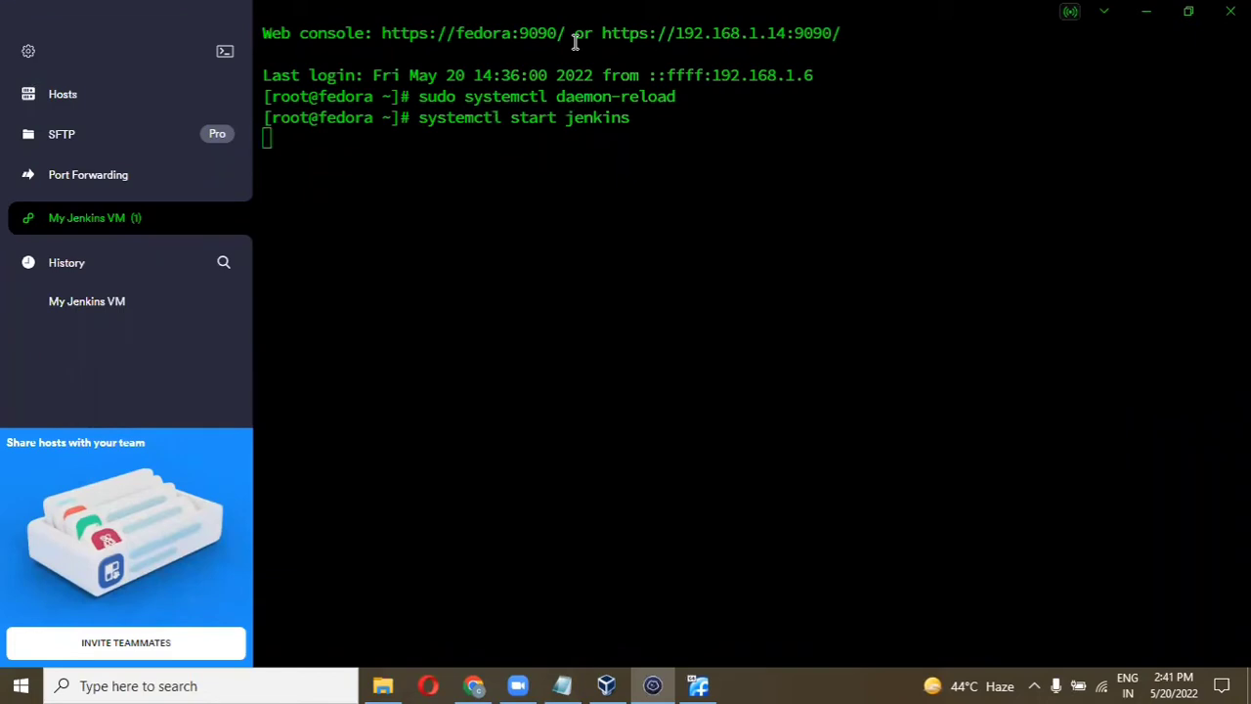
text(sudo systemctl enable jenkins)
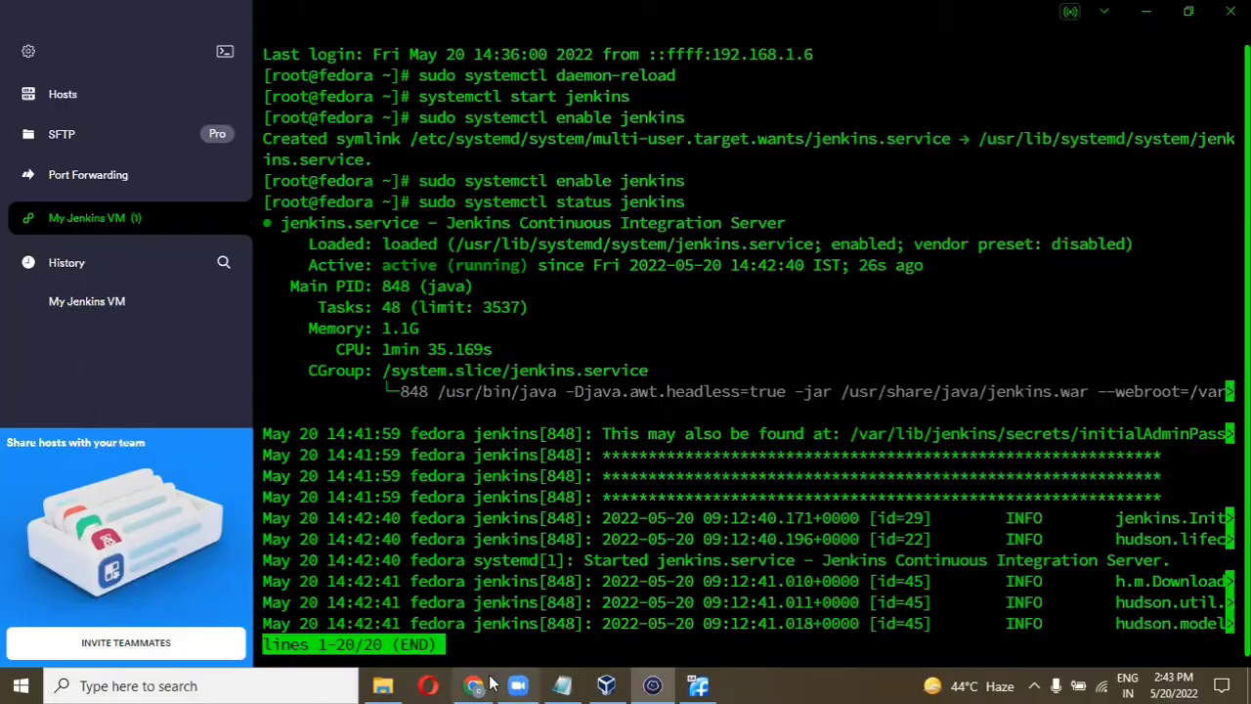
click(474, 685)
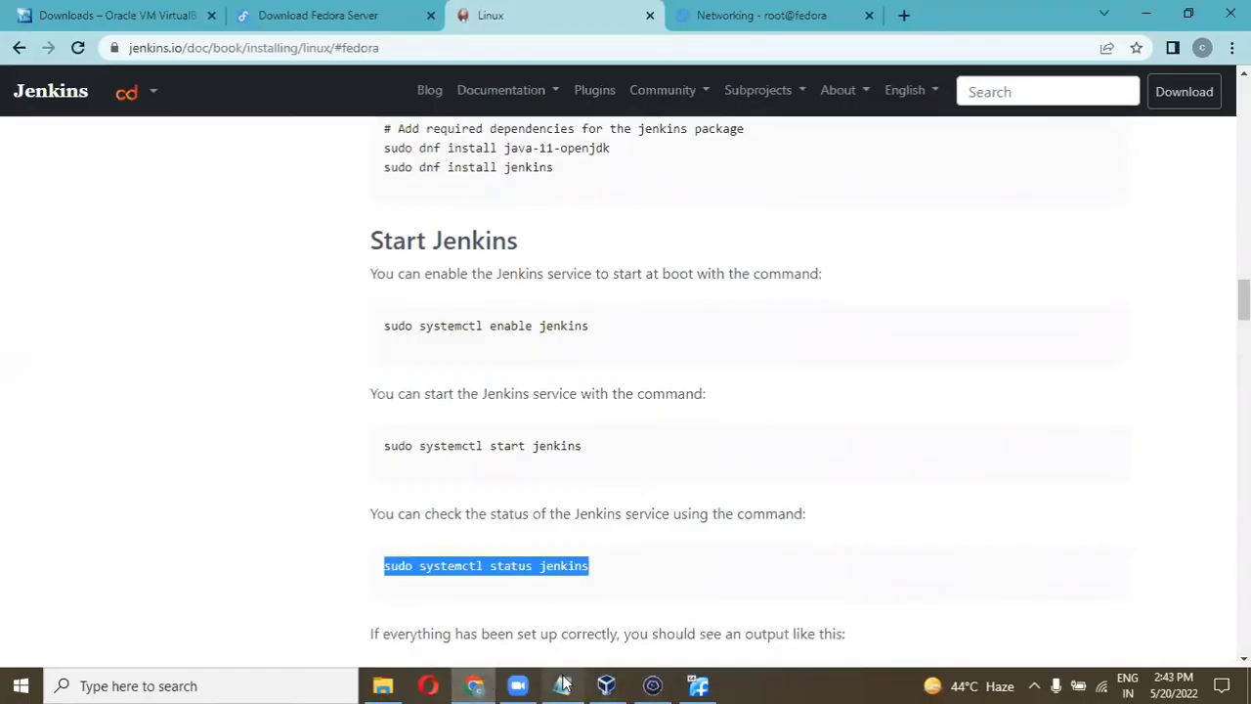
click(562, 685)
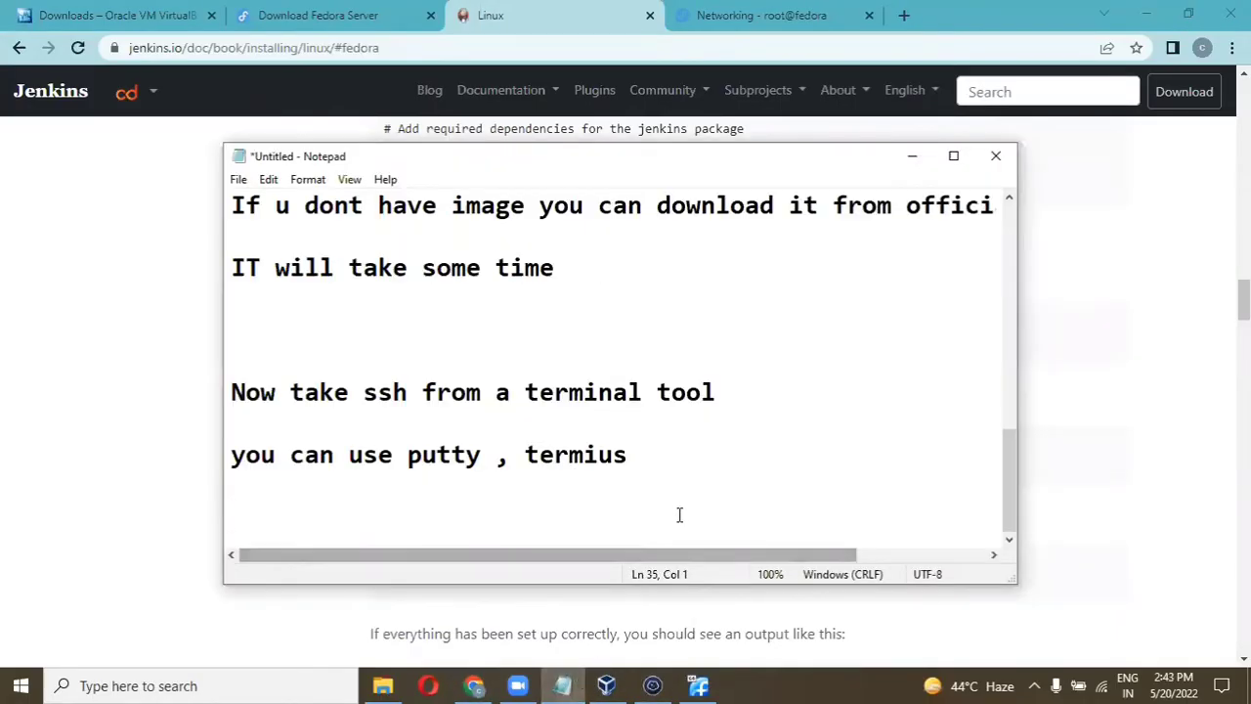
text(Jenk)
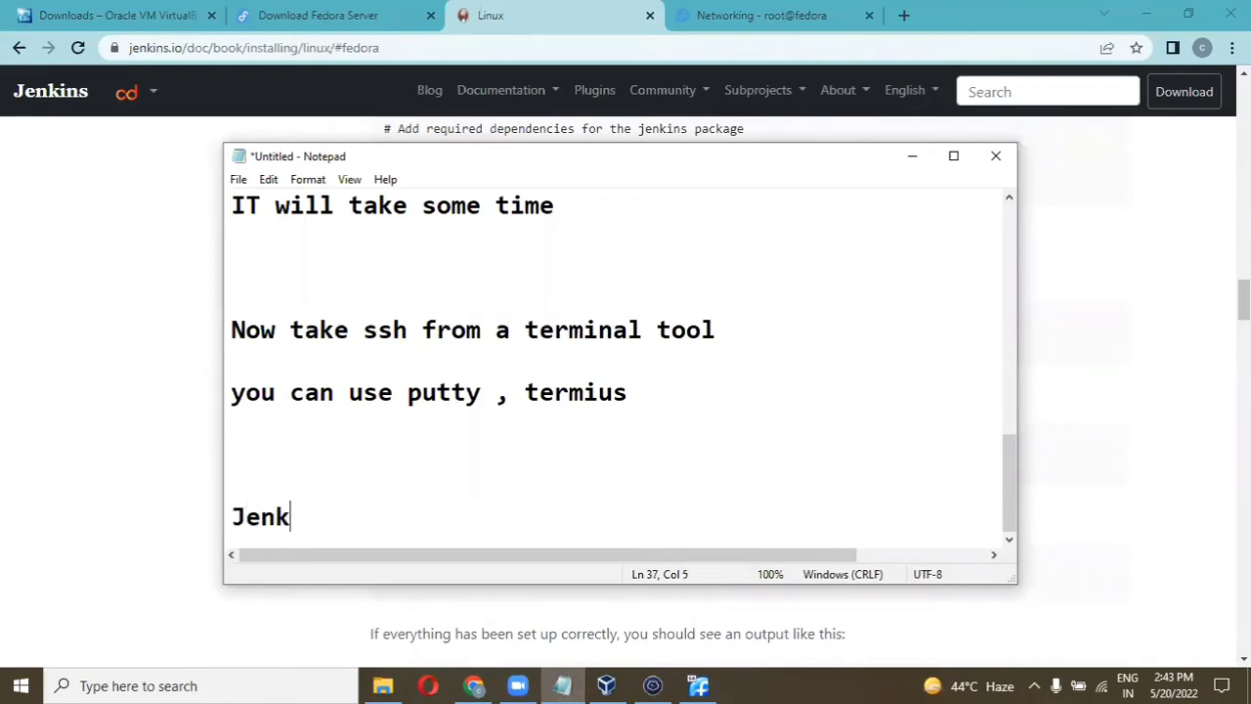
text(ins is installed into)
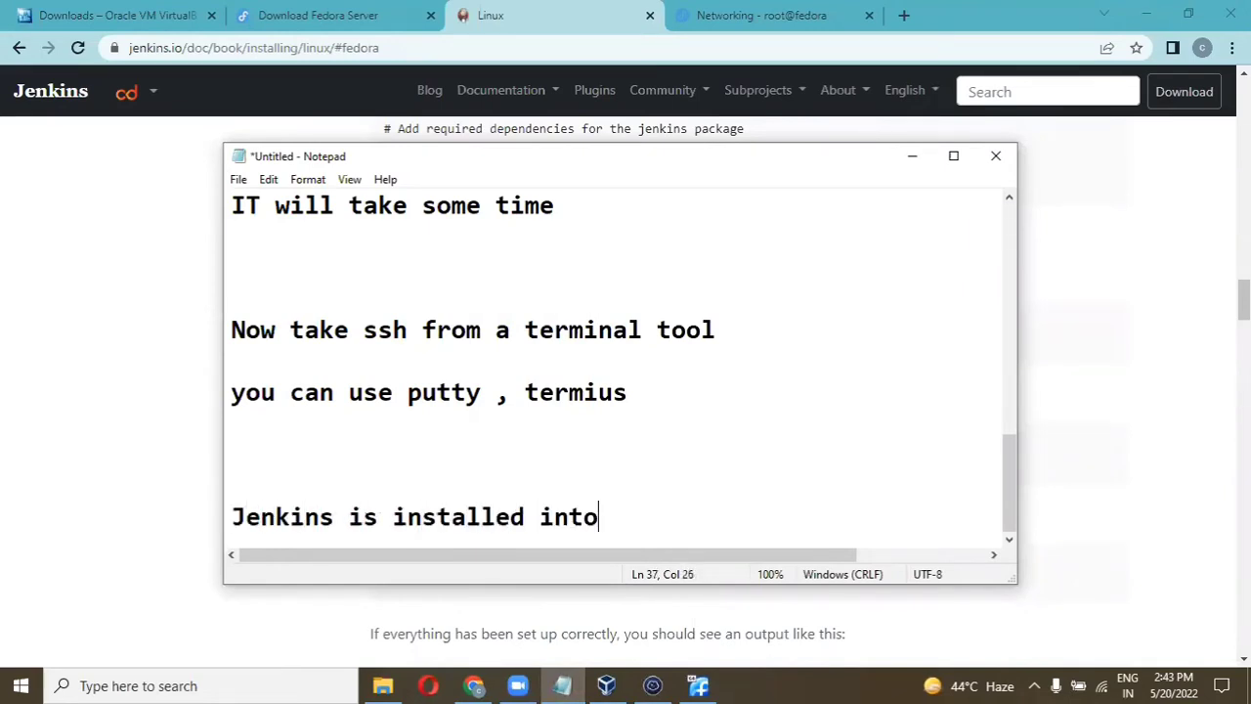
text(our vm)
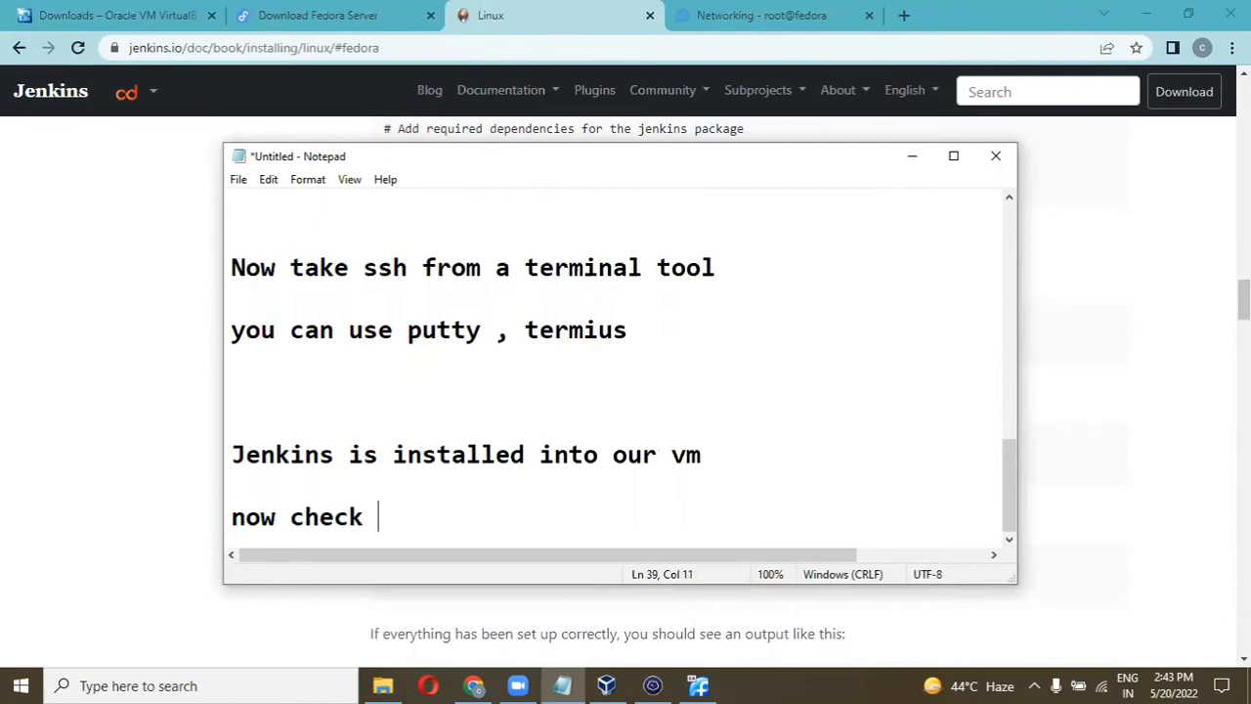
text(with http://ip:8080)
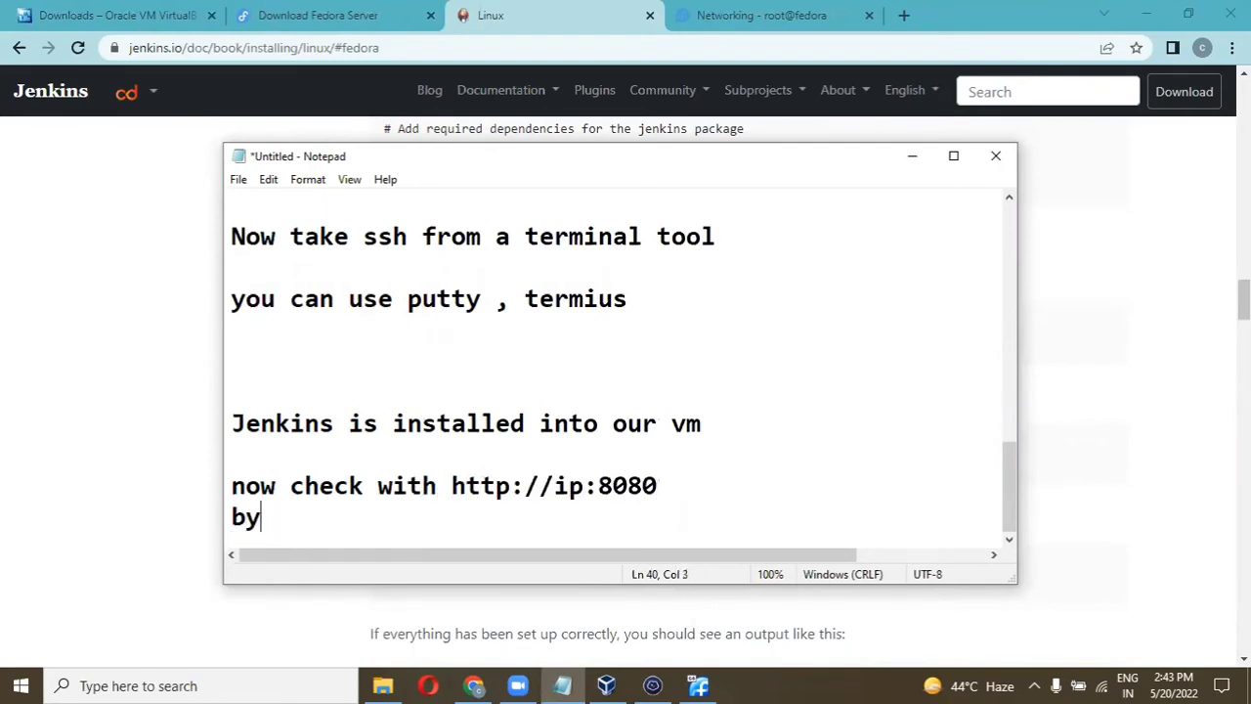
text(default port)
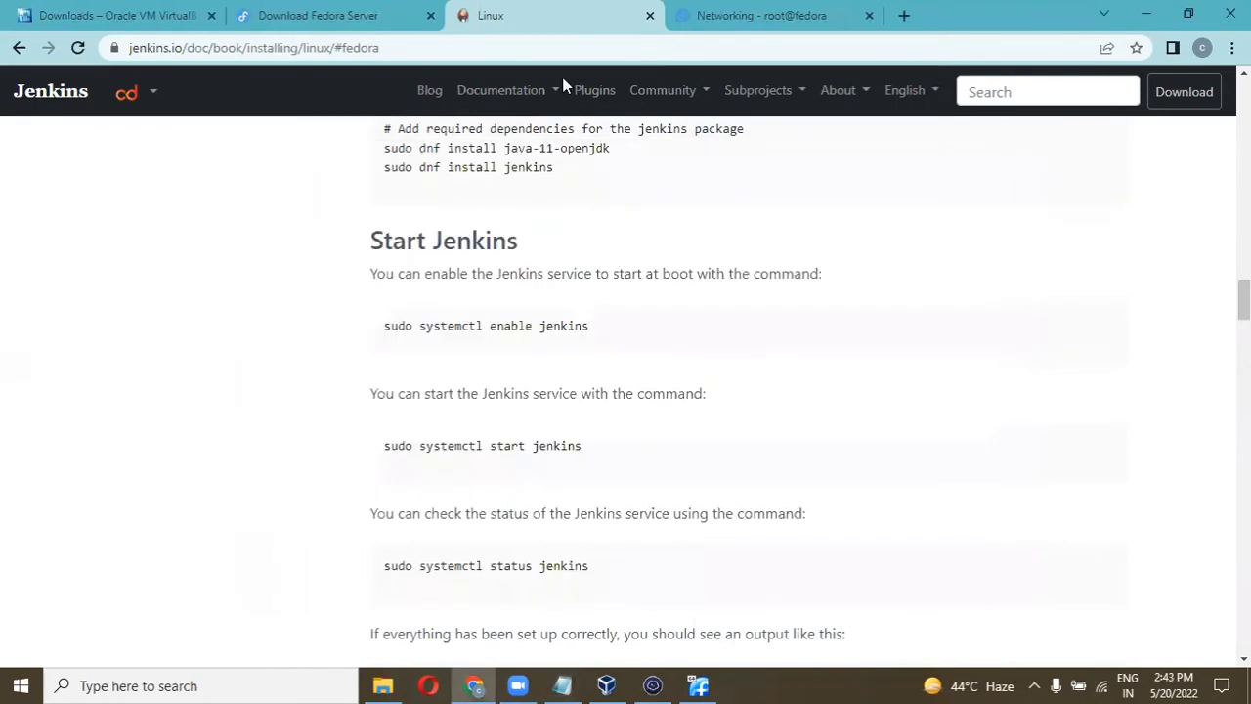
mouse_move(479, 71)
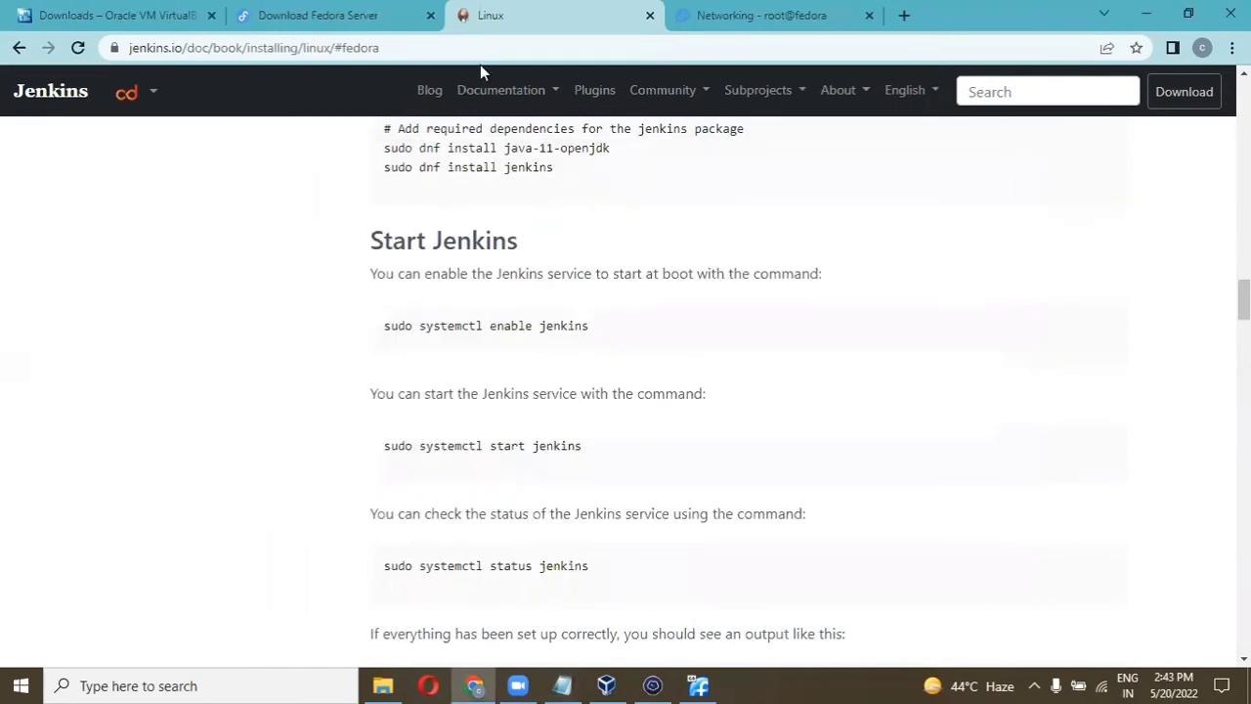
Load 192.168.1.14:8080 in Chrome to reach the Unlock Jenkins page
text(192.168.1.14:90)
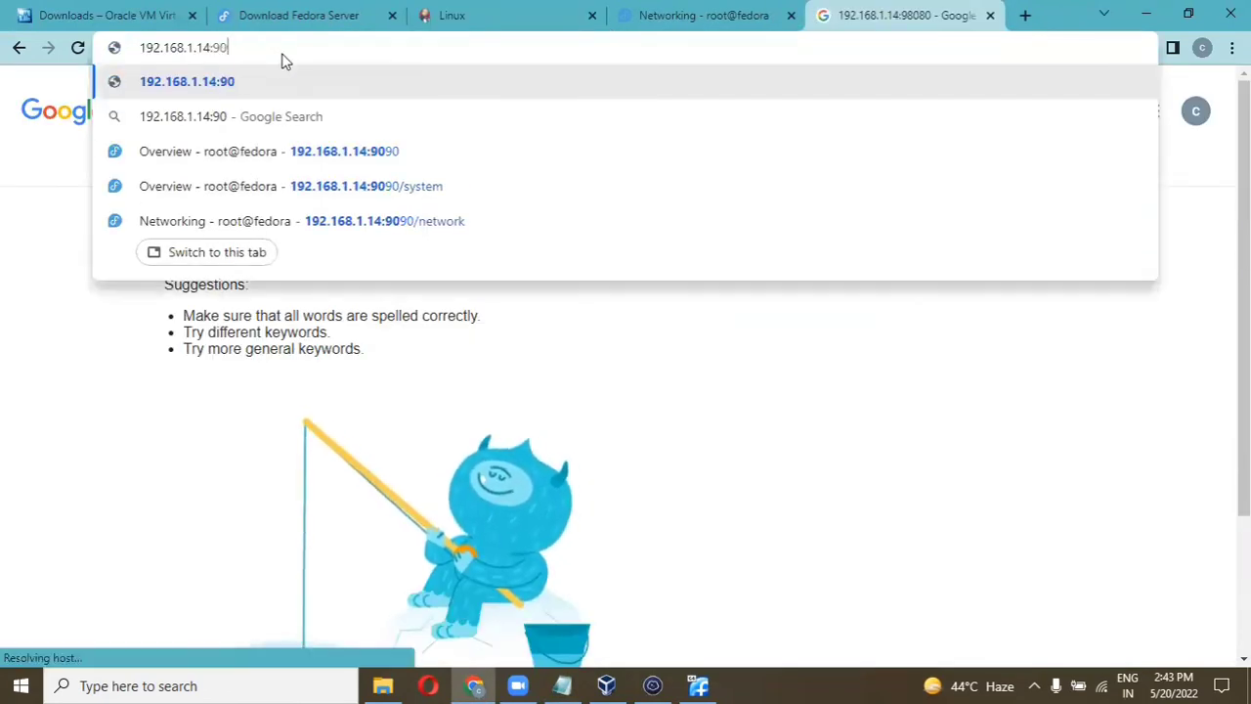
key(BackSpace)
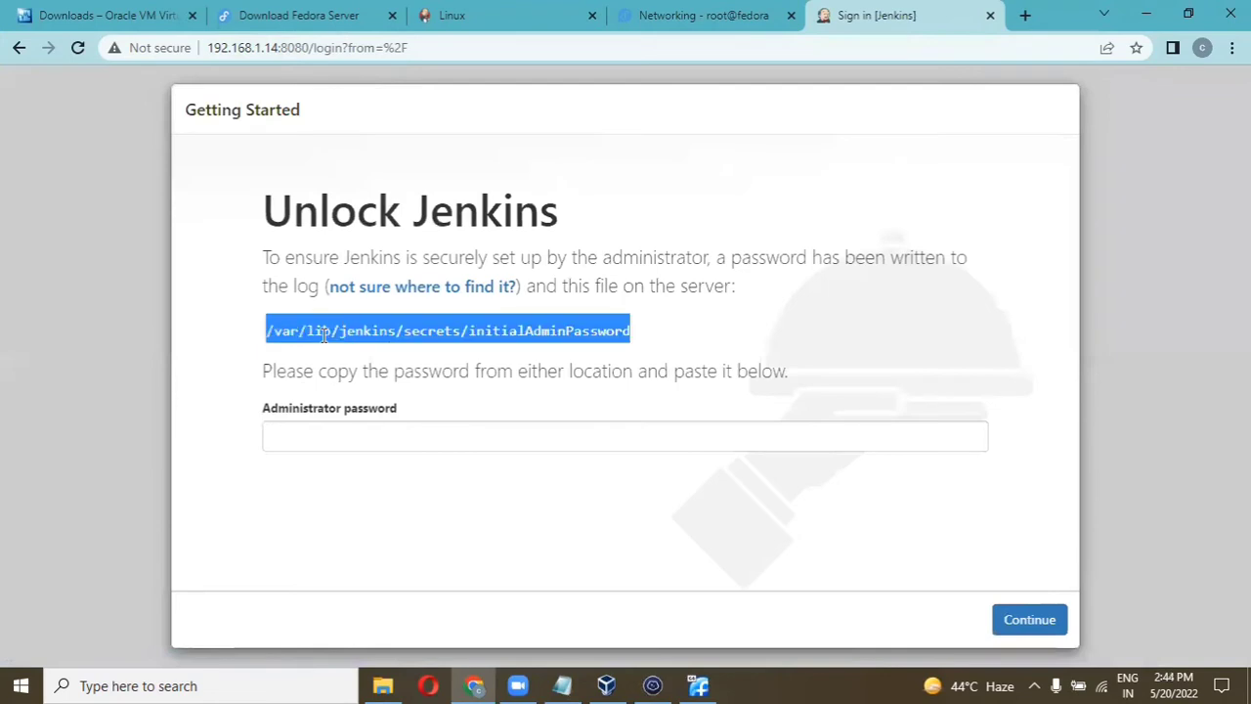
mouse_move(591, 635)
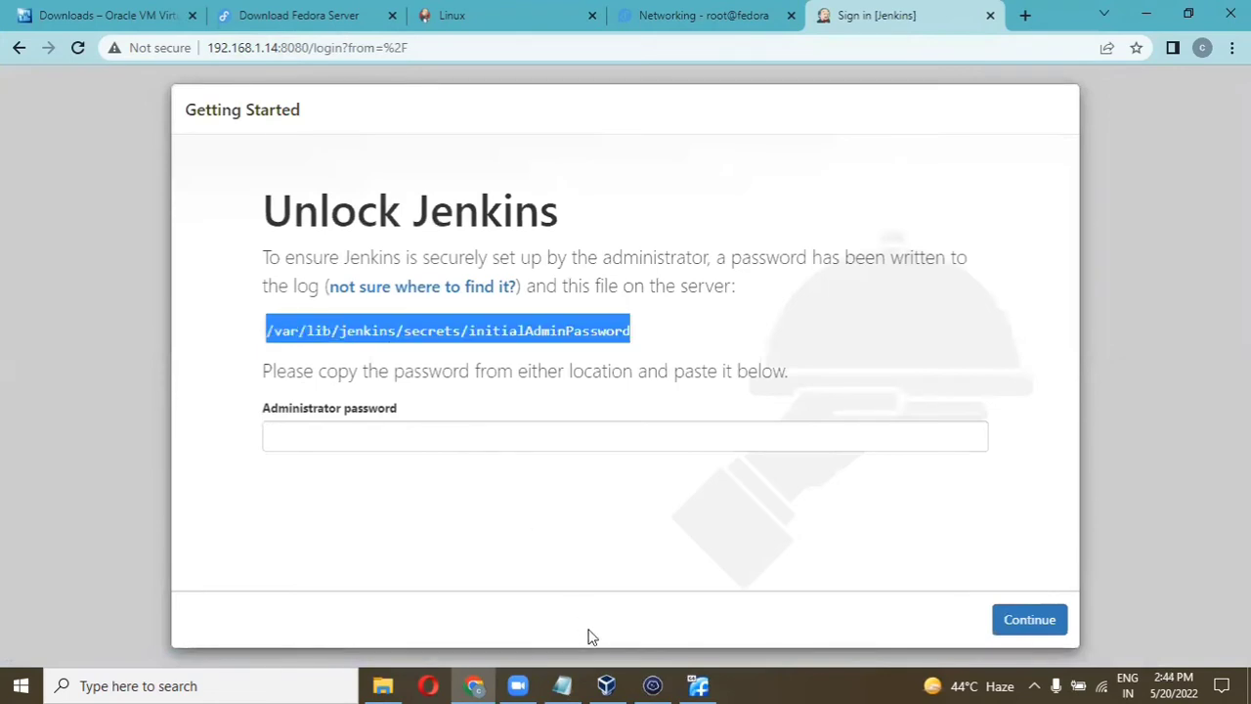
mouse_move(562, 684)
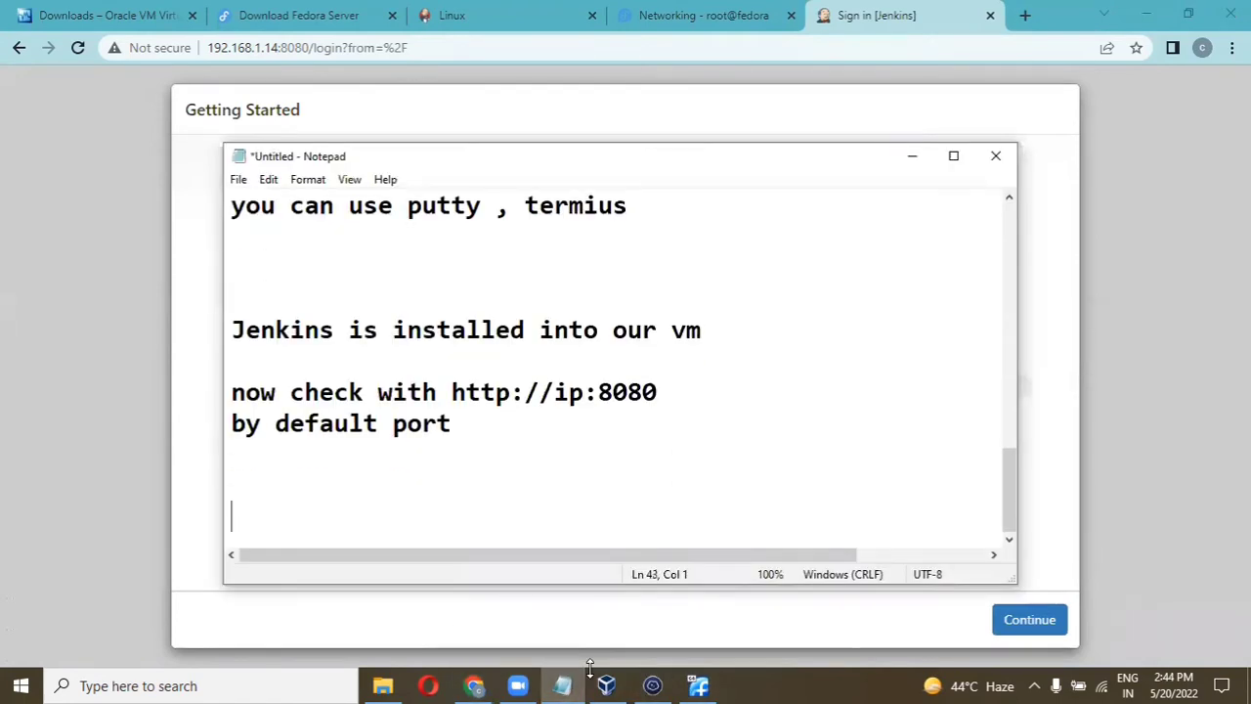
Write the note 'now unlock password for jenkins complete installation'
text(now)
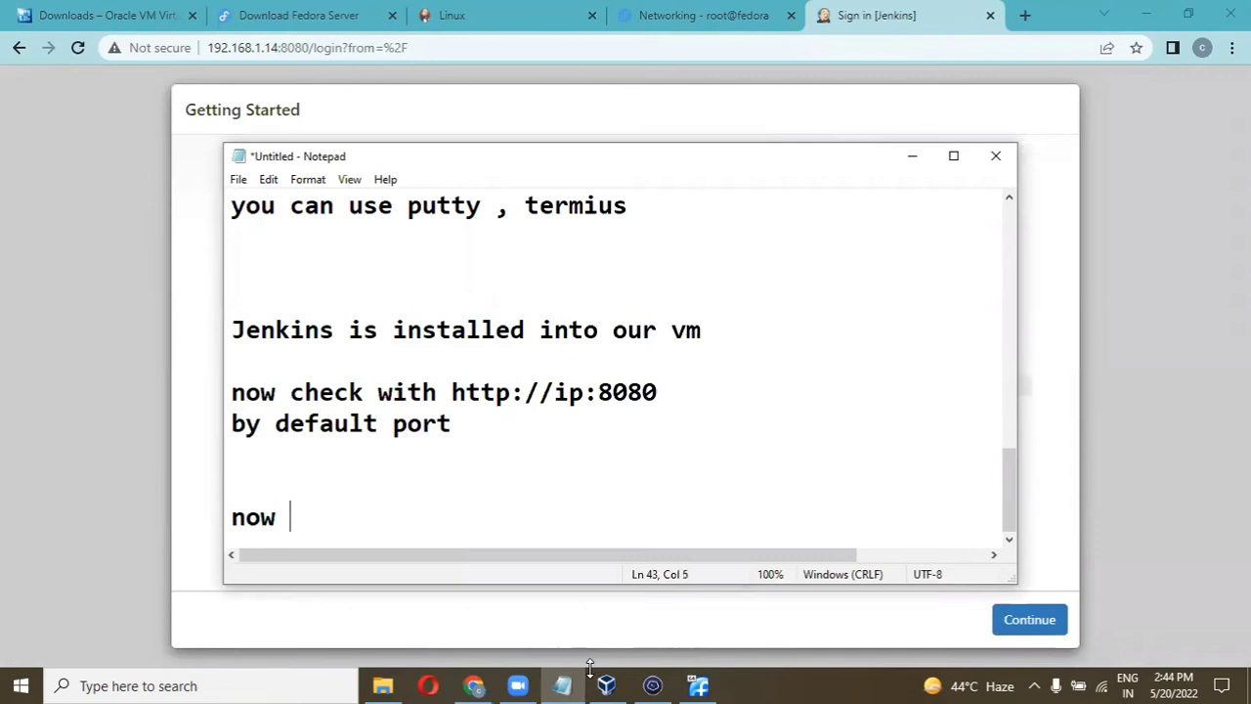
text(unlock password fo)
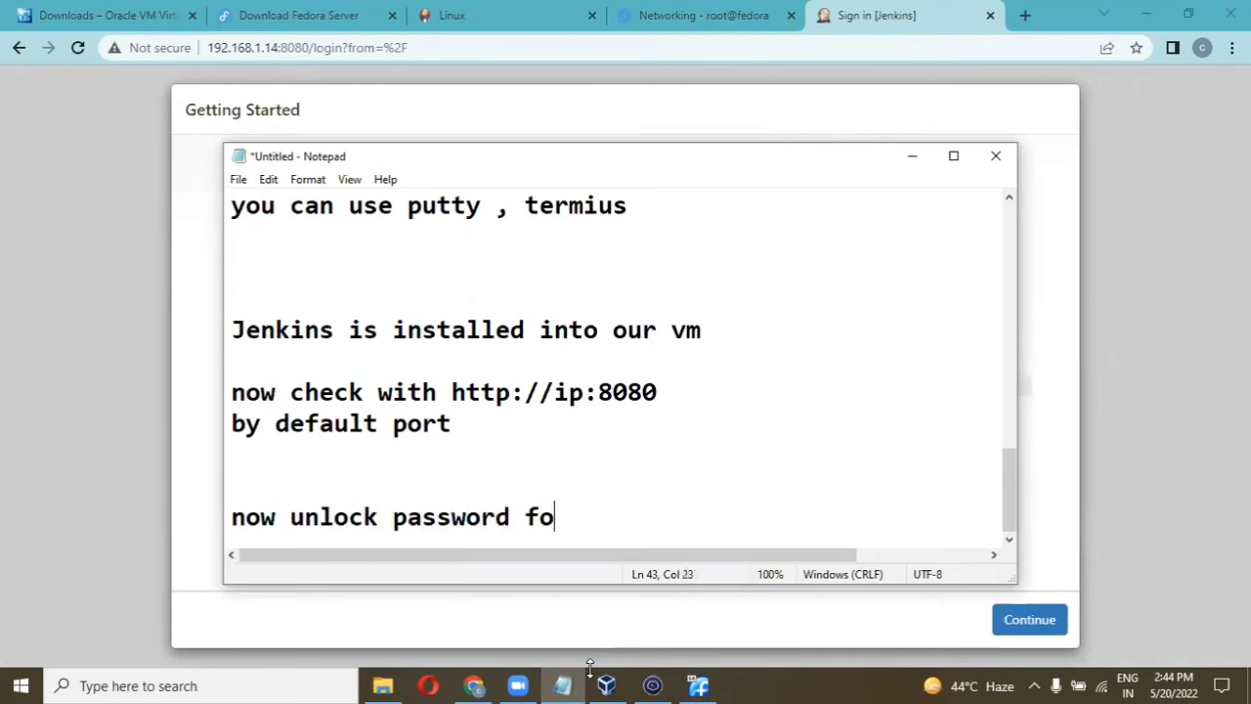
text(r jenkins)
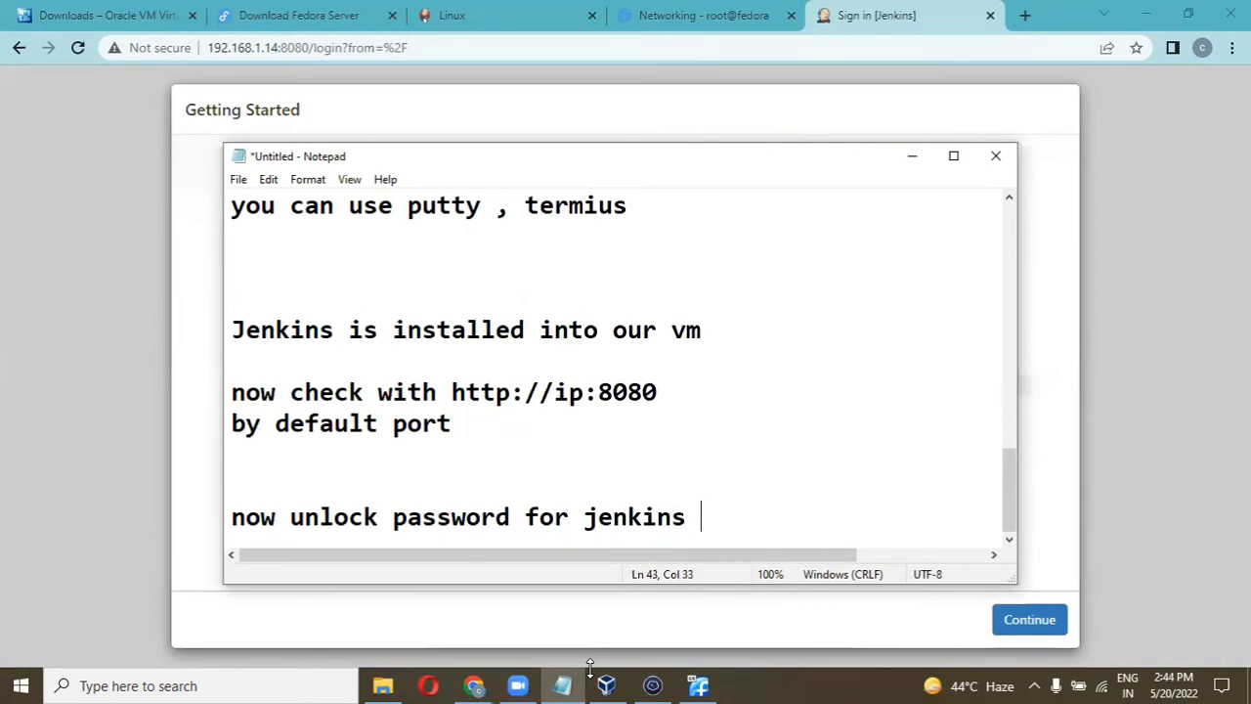
text(compl)
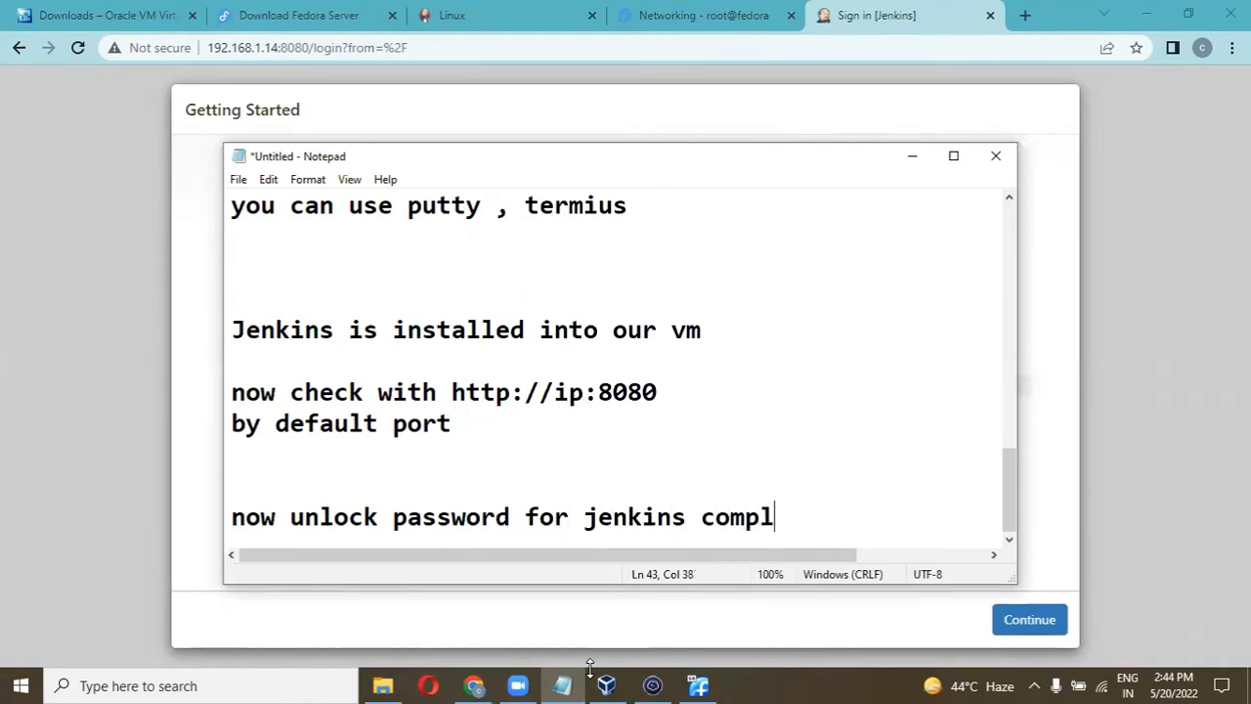
text(ete instal)
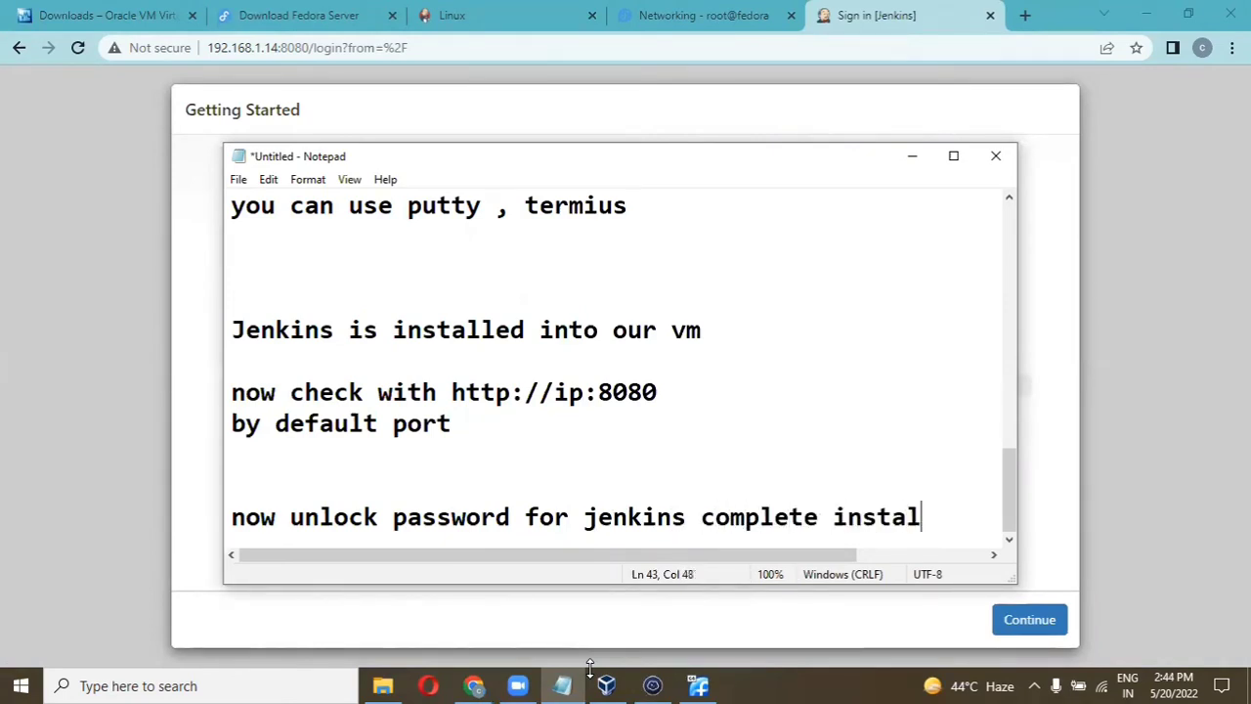
text(lation)
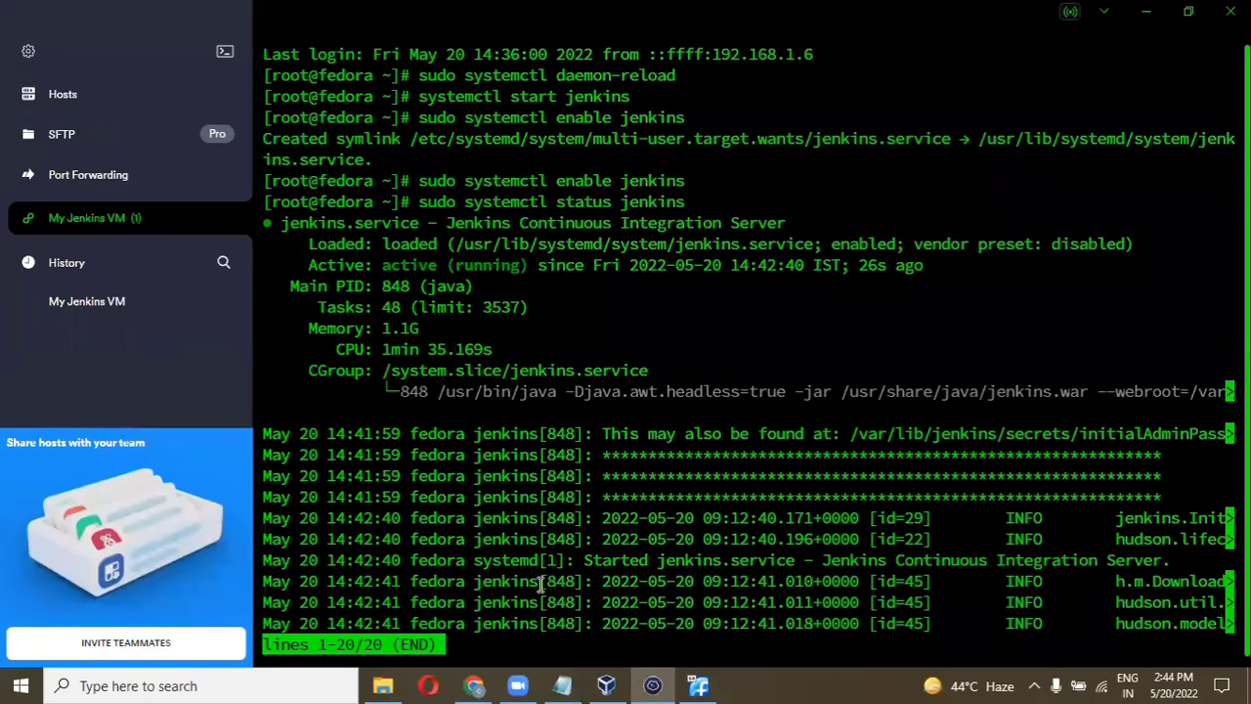
mouse_move(485, 617)
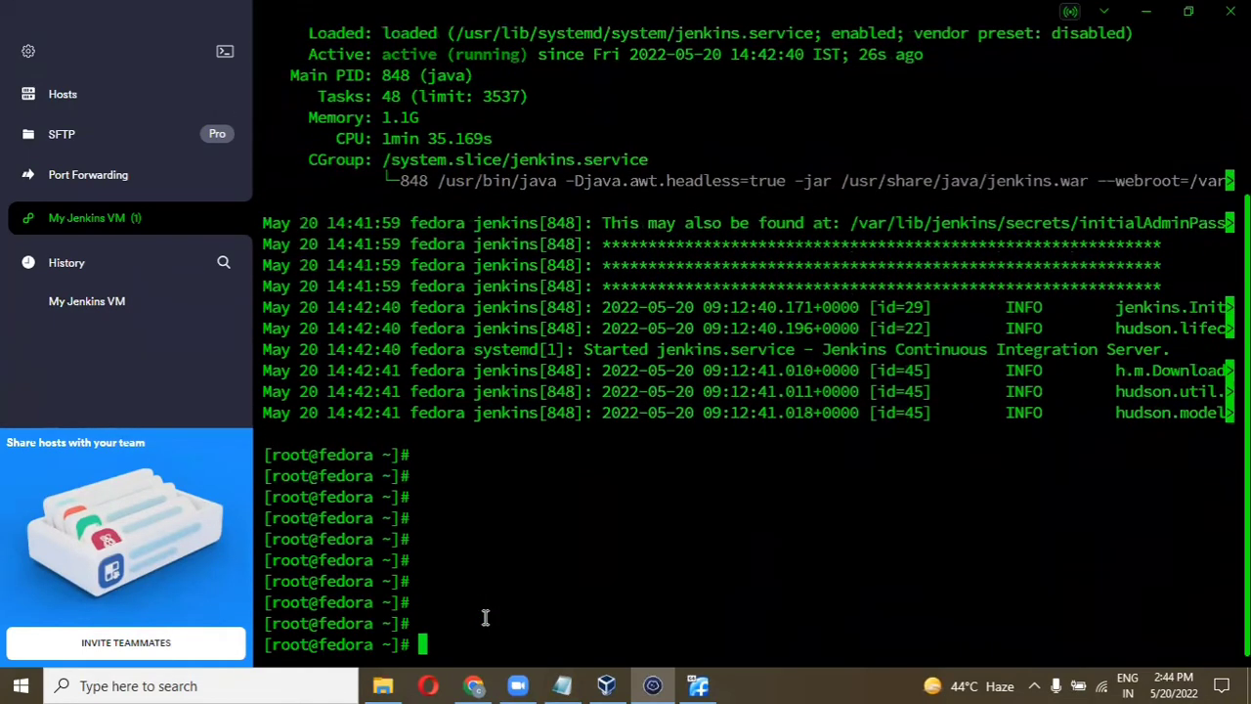
Display /var/lib/jenkins/secrets/initialAdminPassword with cat and copy the printed password
text(cat)
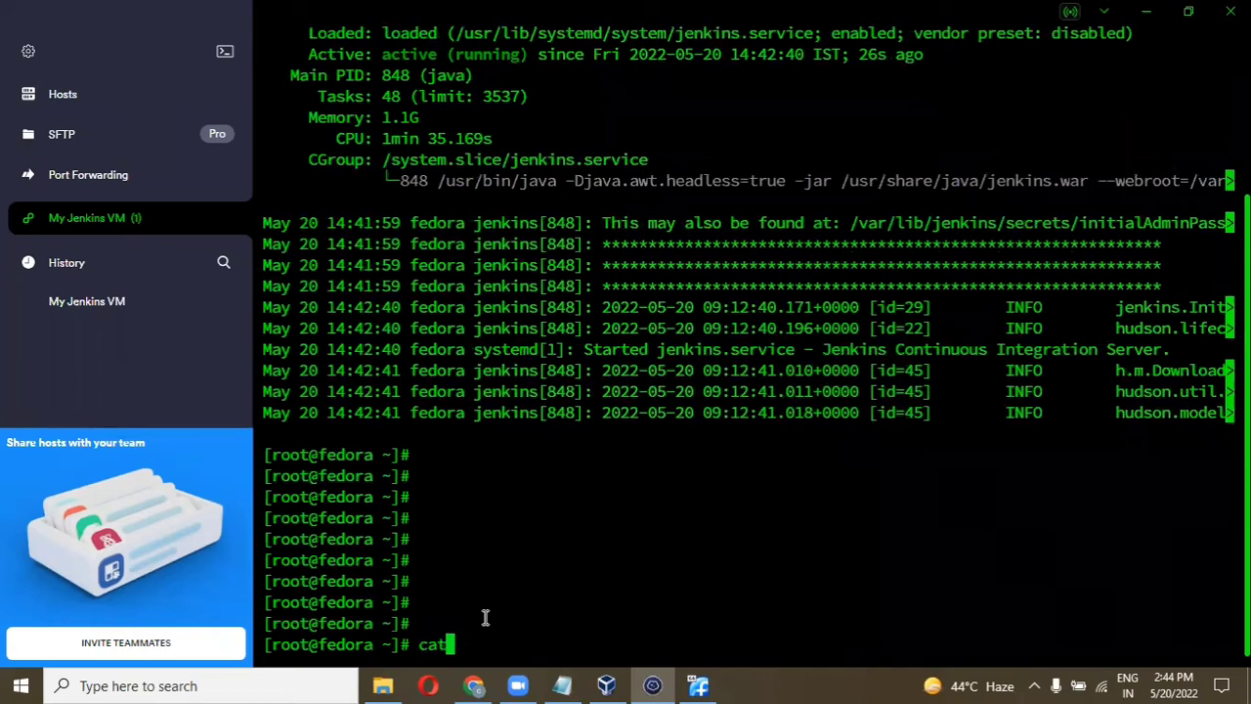
text(/var/lib/jenkins/secrets/initialAdminPassword)
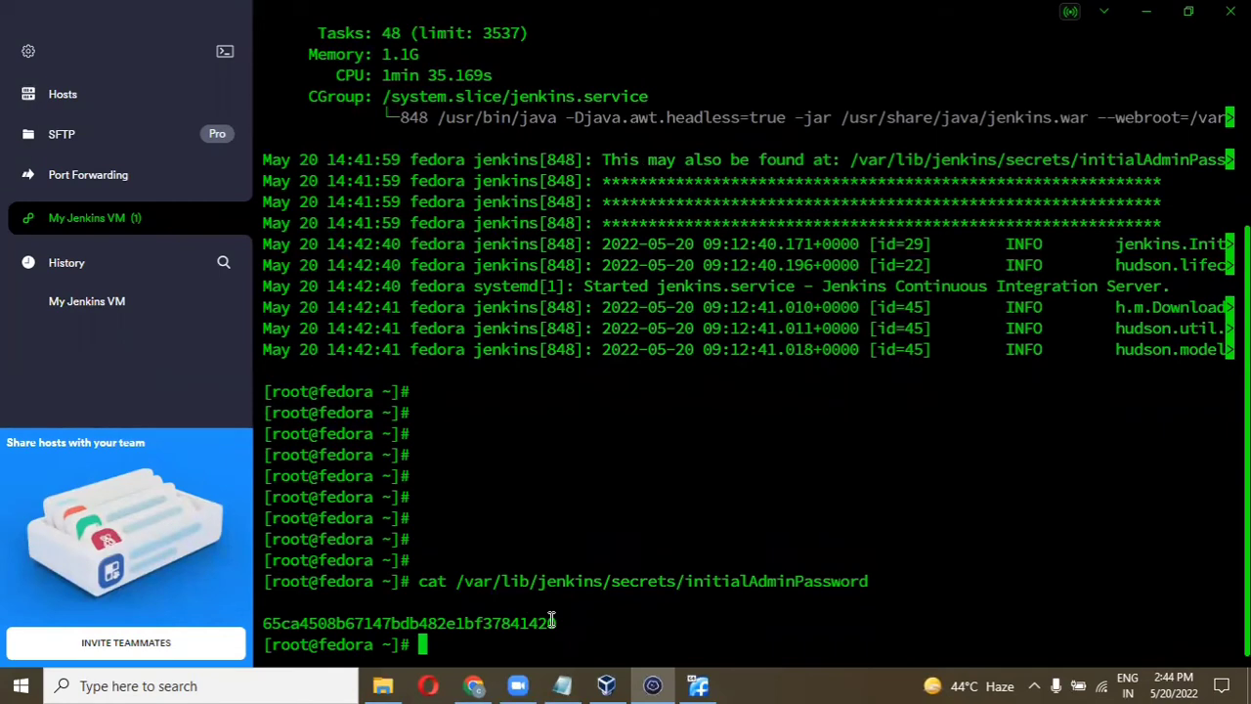
mouse_move(396, 622)
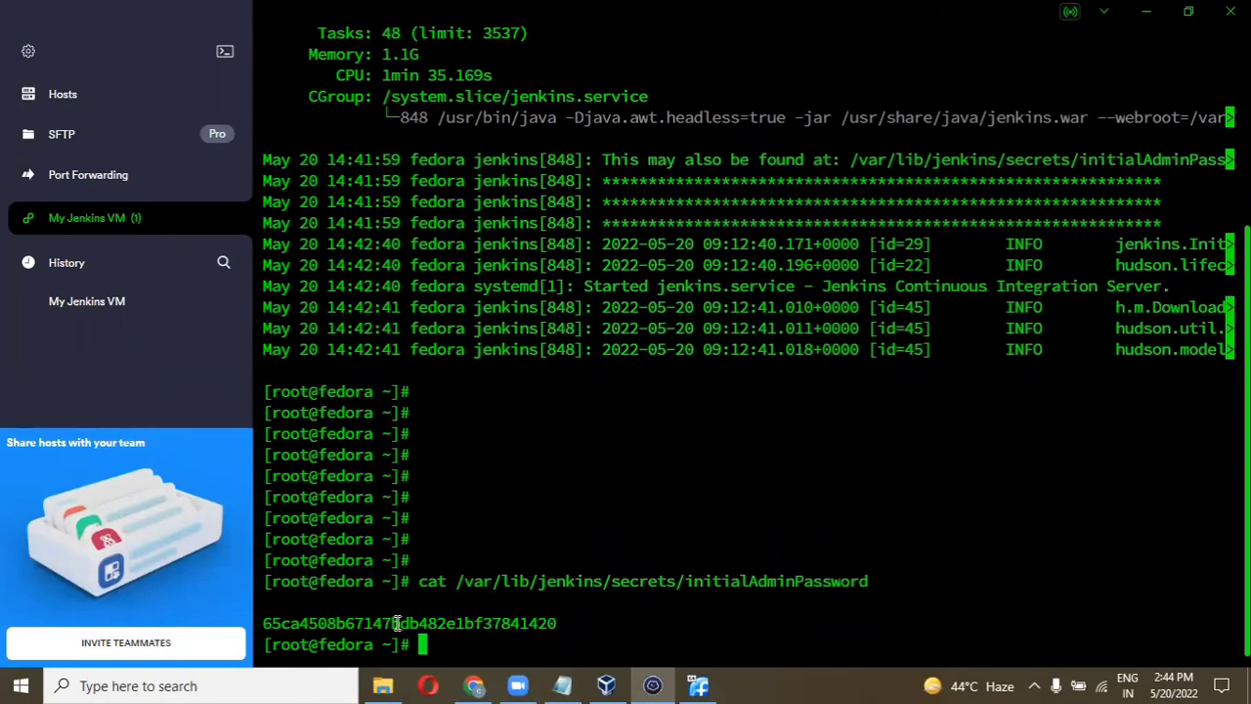
drag(262, 622, 557, 622)
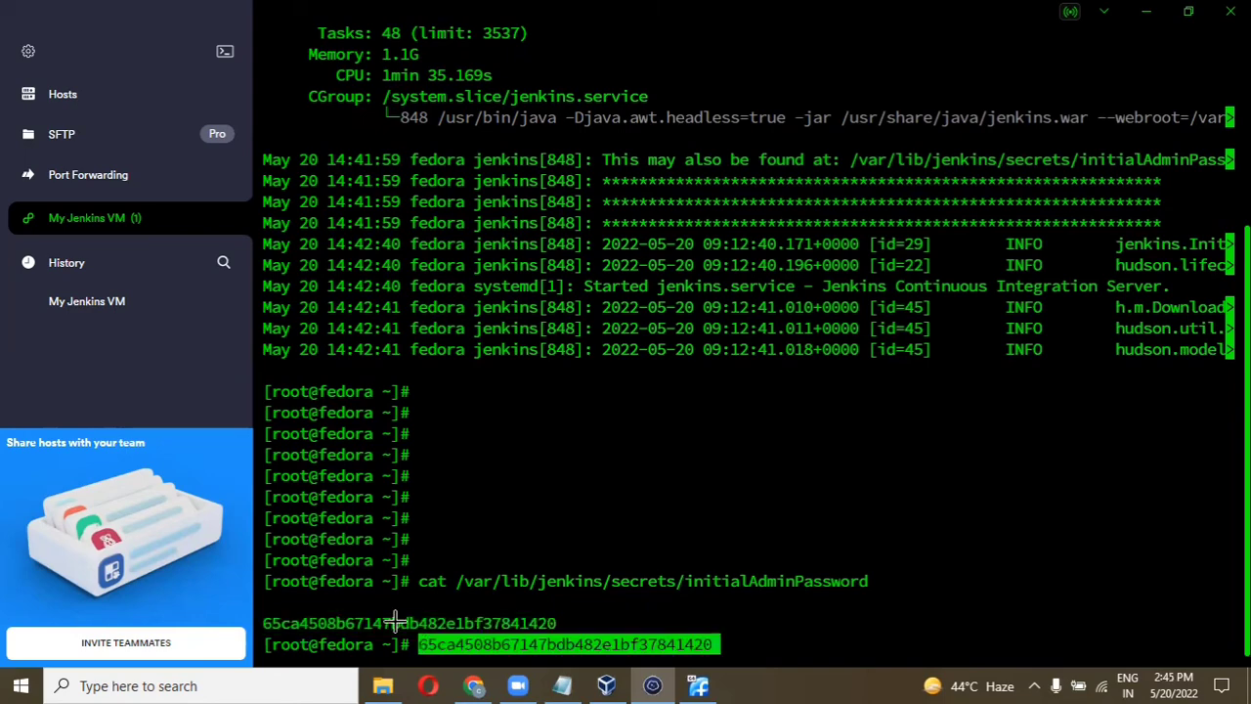
key(alt+tab)
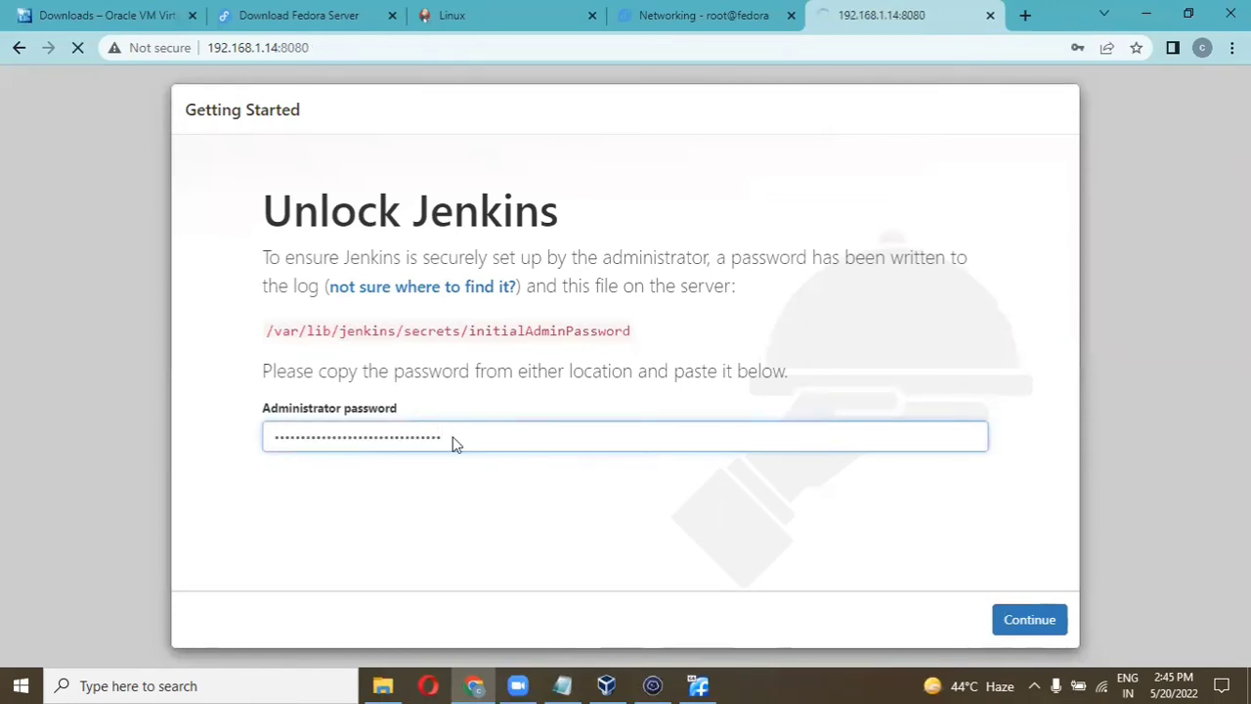
Submit the pasted admin password to unlock Jenkins and decline Chrome's password save
click(1028, 618)
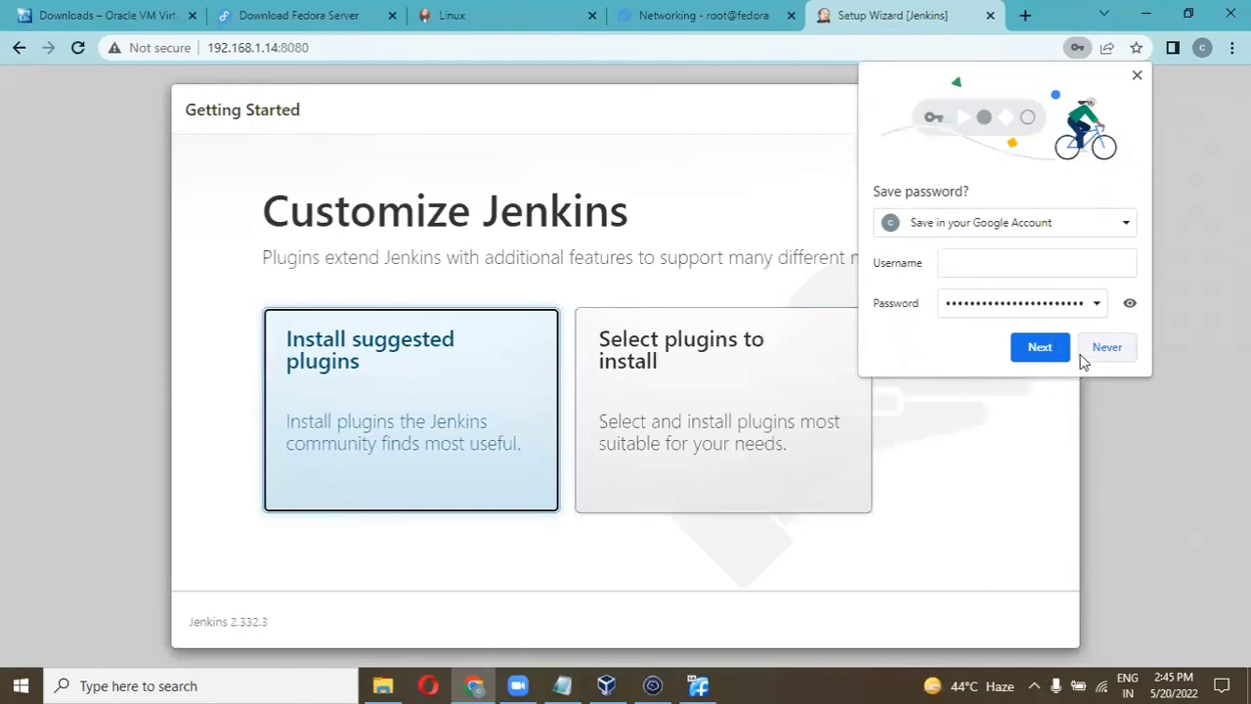
click(1106, 347)
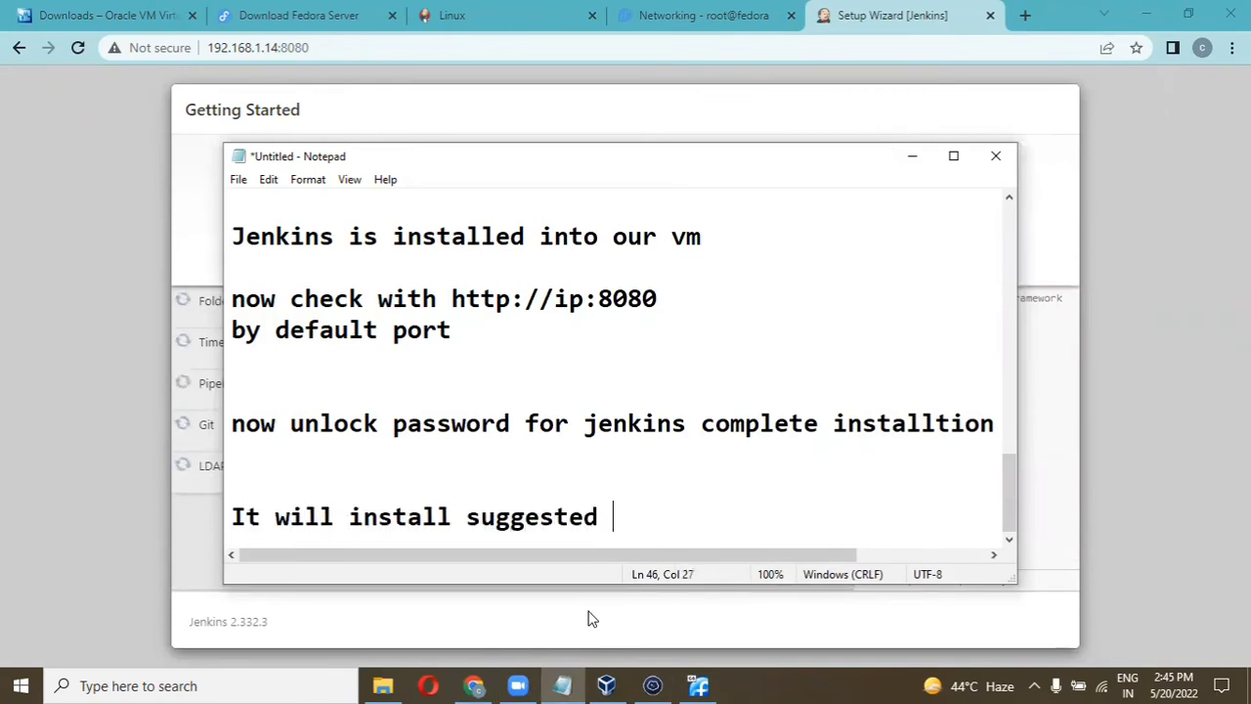
Note in Notepad that suggested Plugins get installed and it takes some time
text(Plugins)
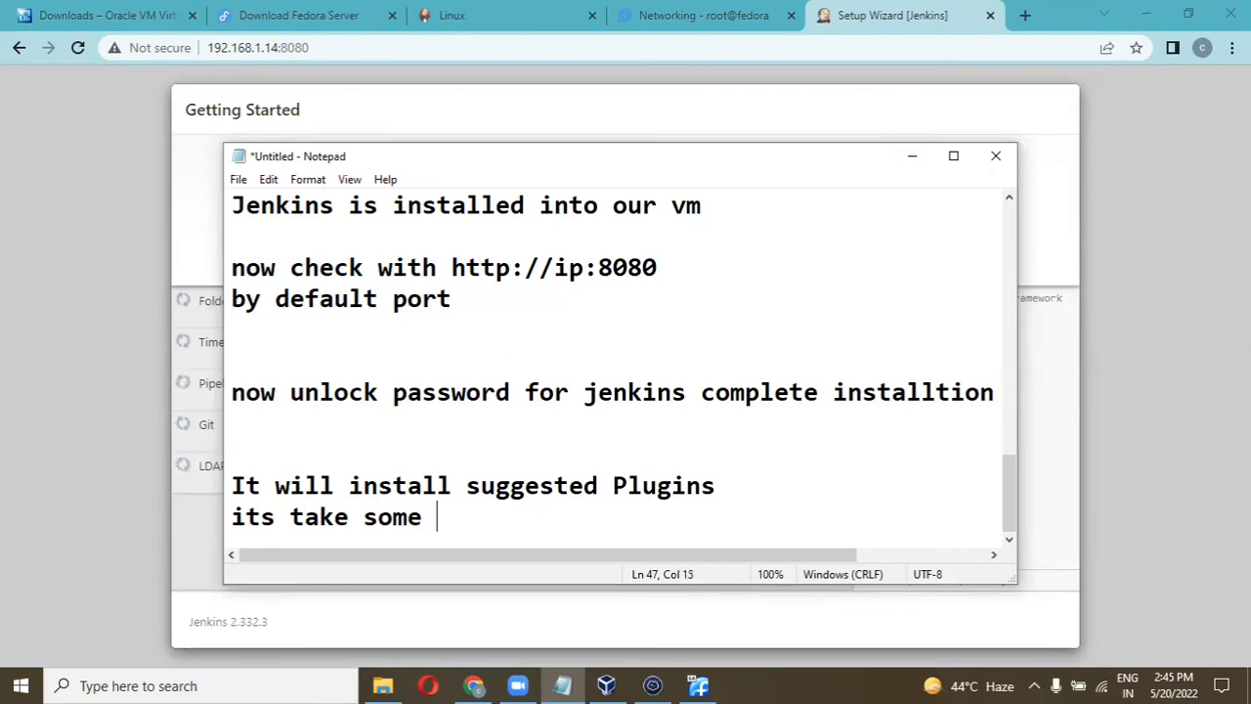
text(time)
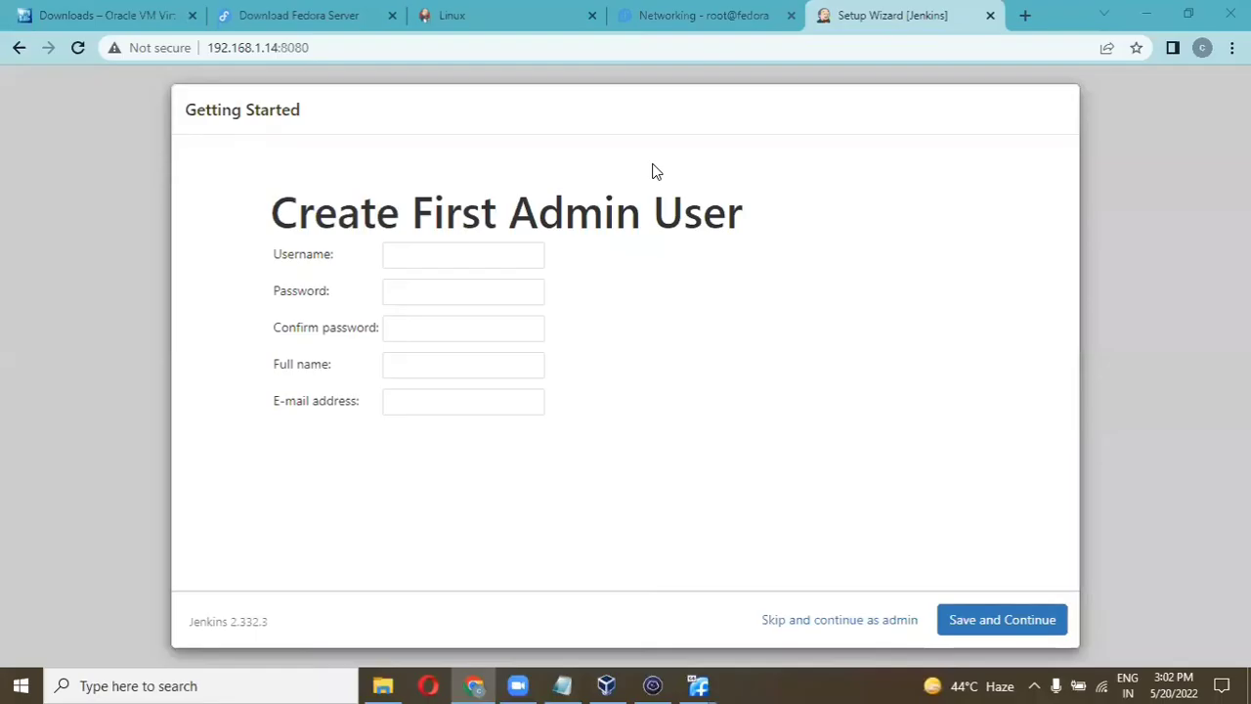
Enter username admin, the passwords, full name and a cloudakshay.in e-mail for the first admin
text(admin)
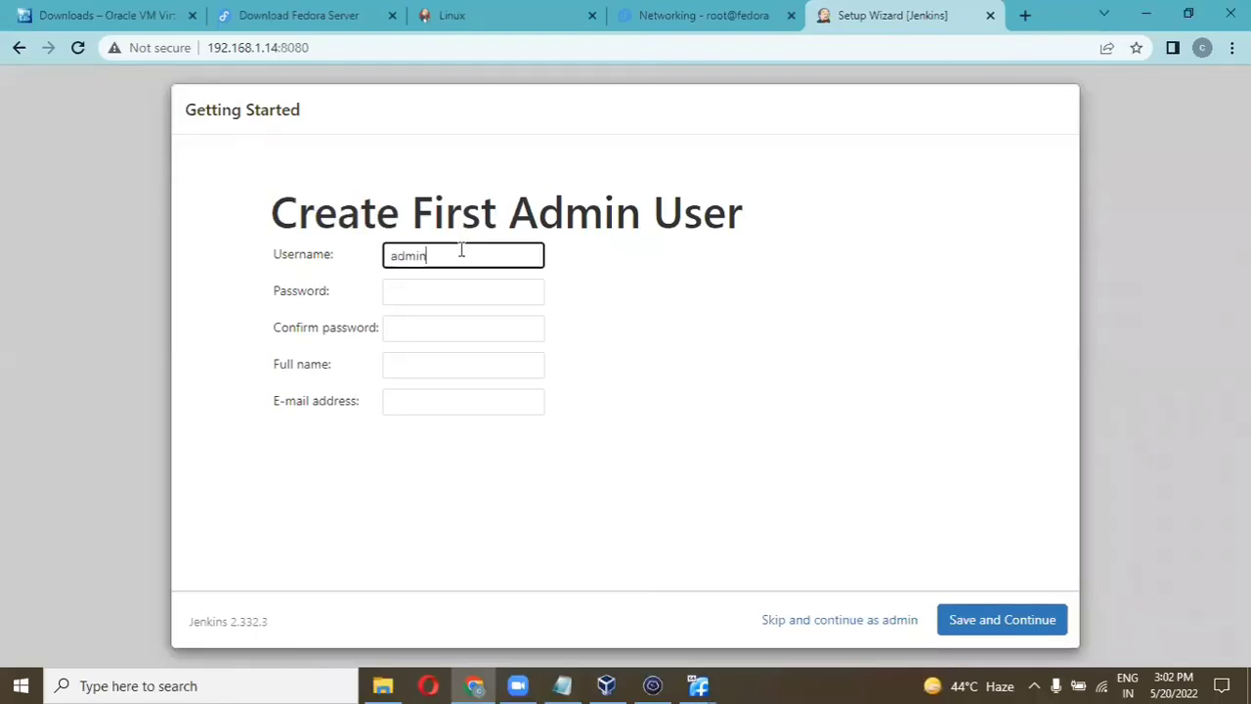
click(462, 290)
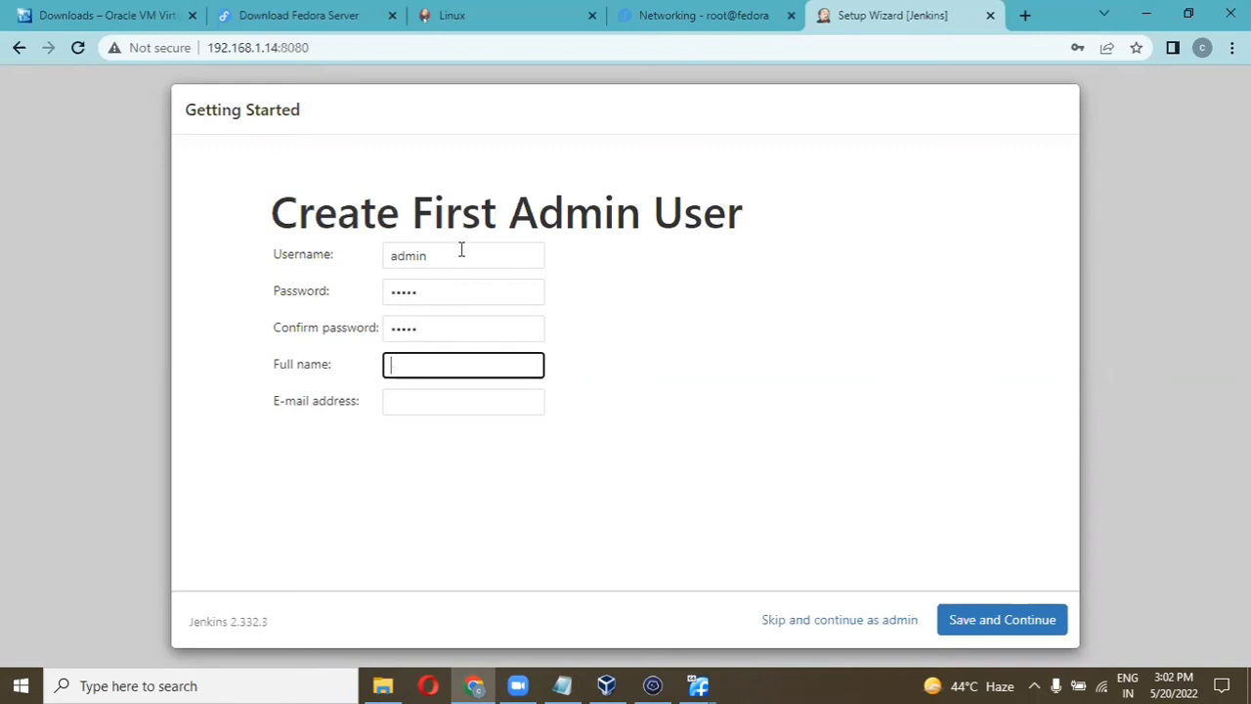
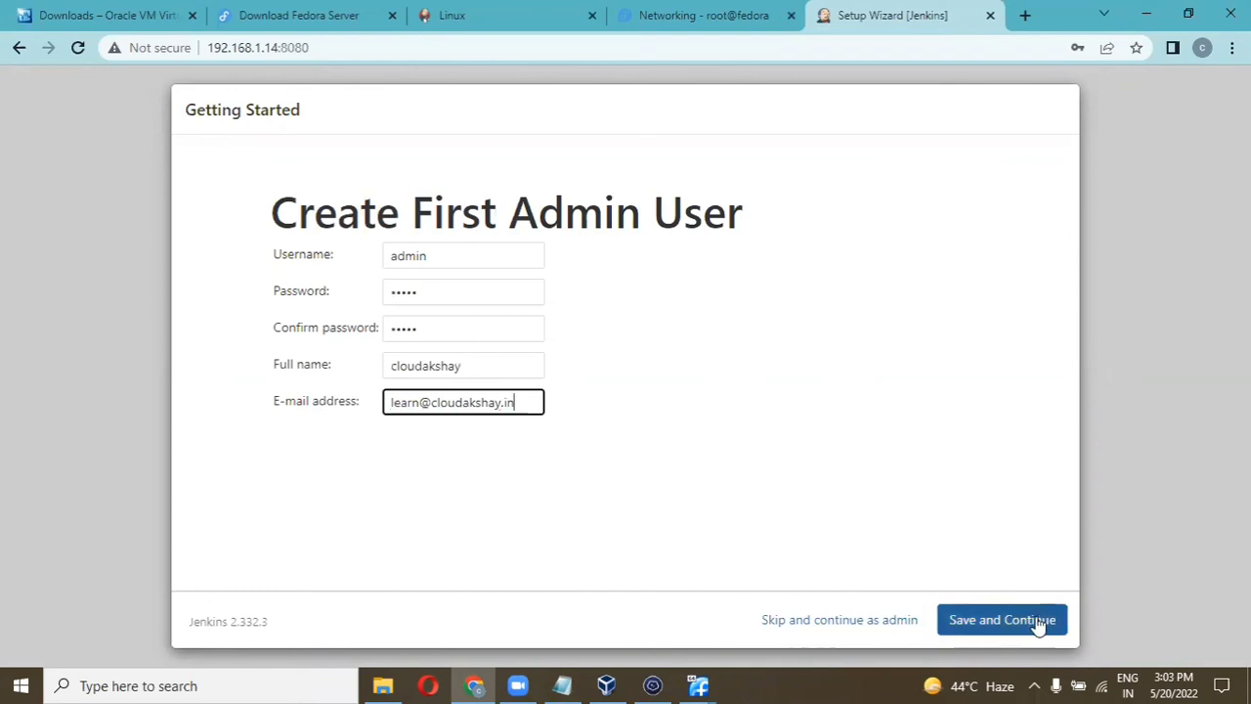
Save the admin user, dismissing Chrome's breach warning and declining to save the login
click(1002, 619)
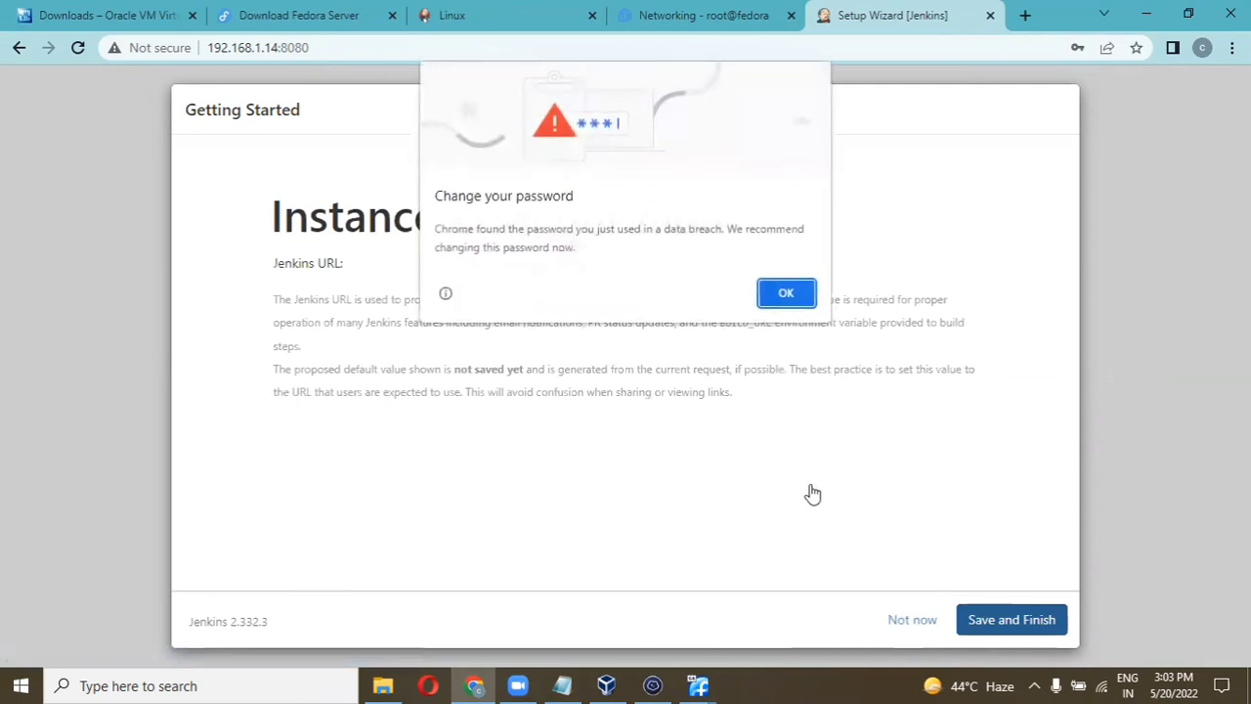
click(785, 292)
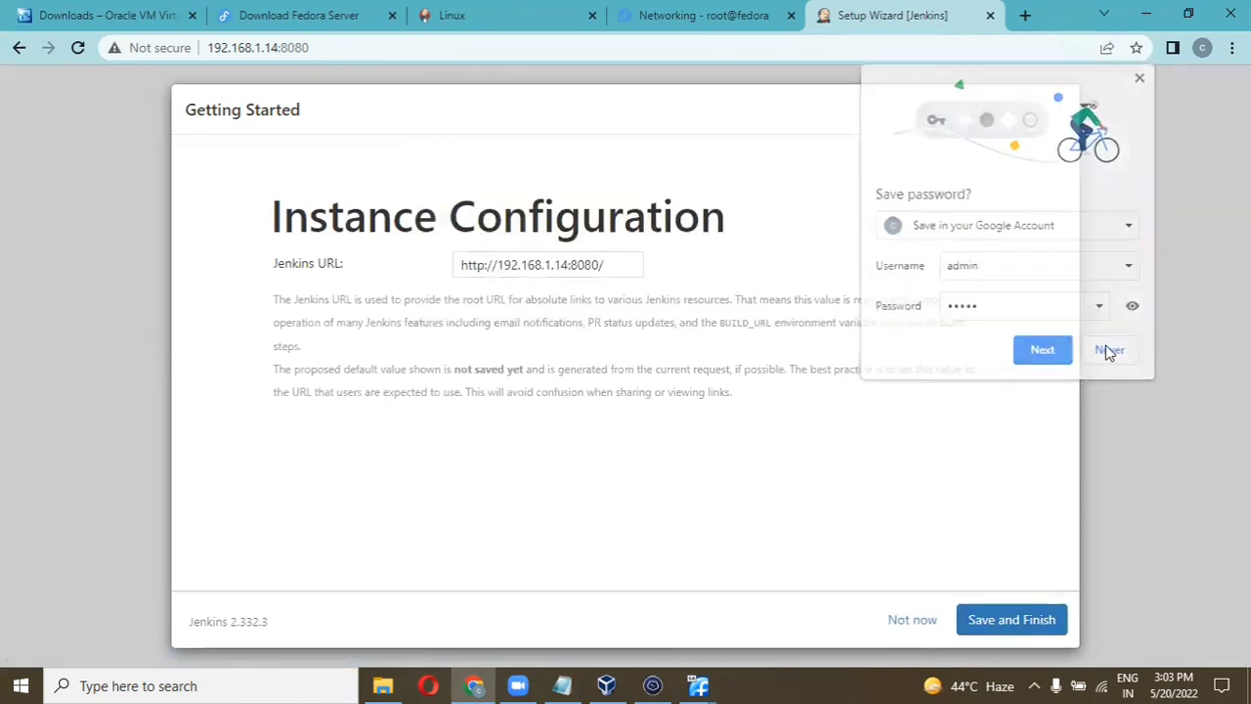
click(1109, 350)
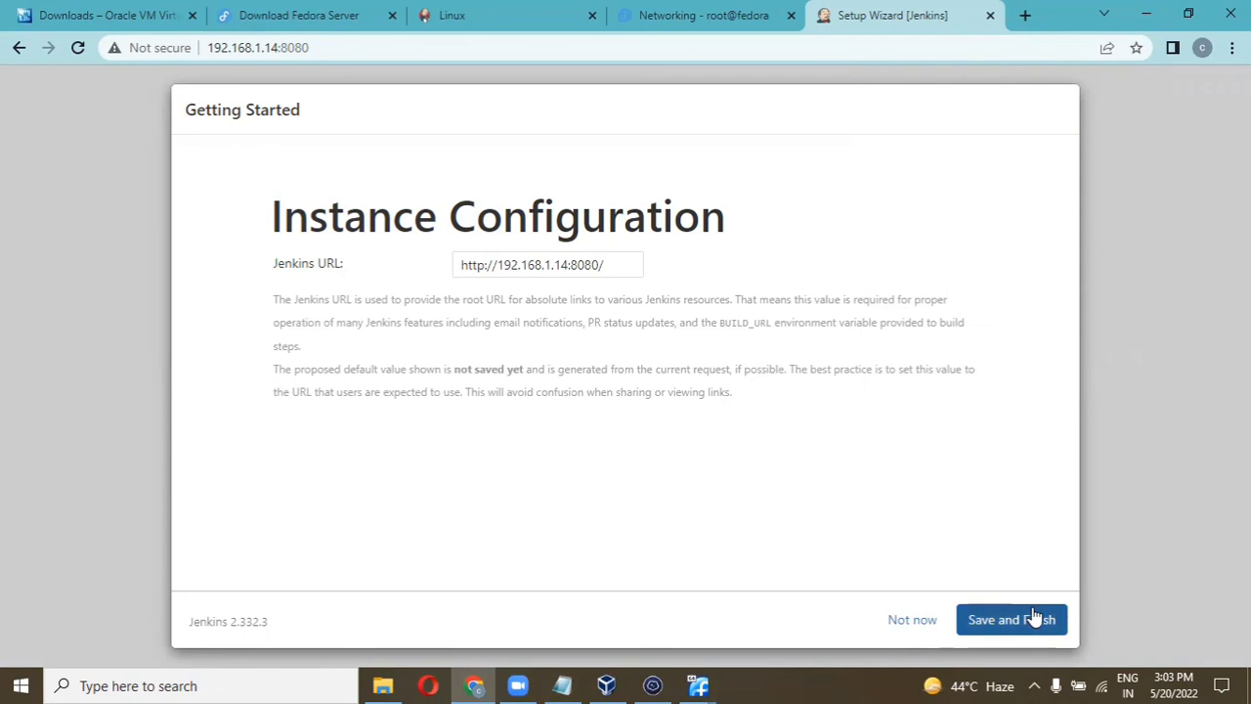
Keep the proposed Jenkins URL, finish setup and start using Jenkins
click(1010, 618)
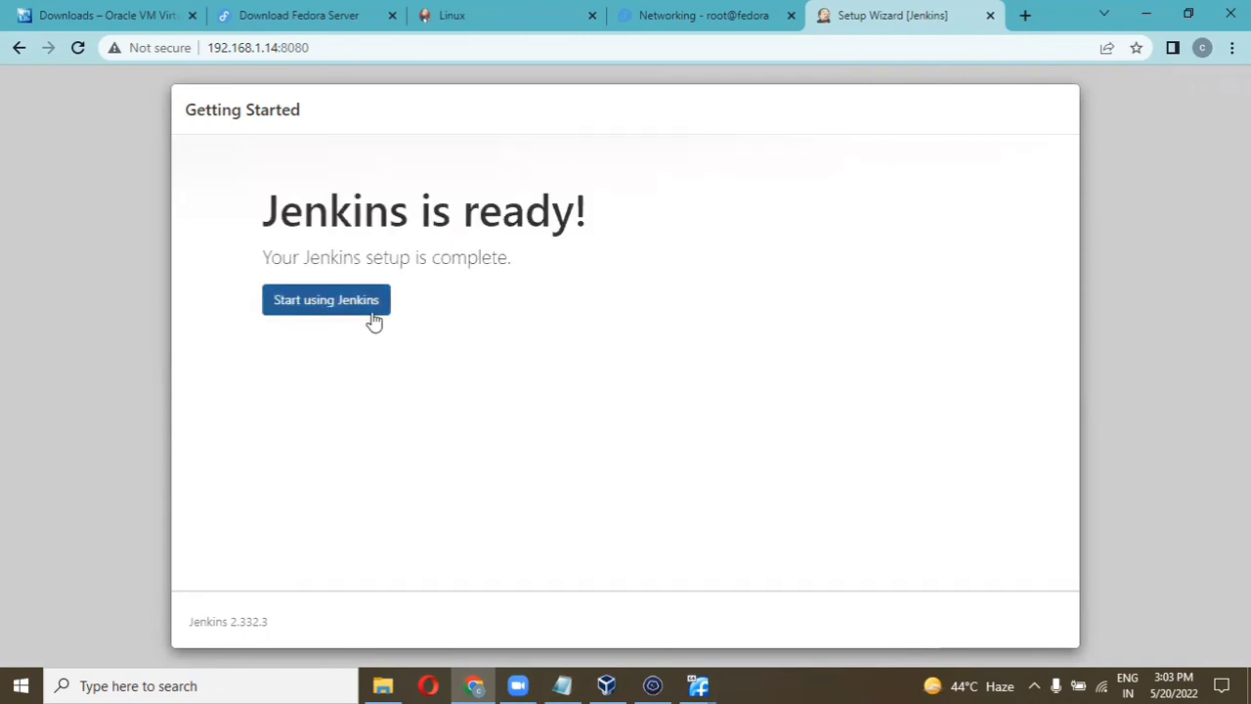
click(325, 299)
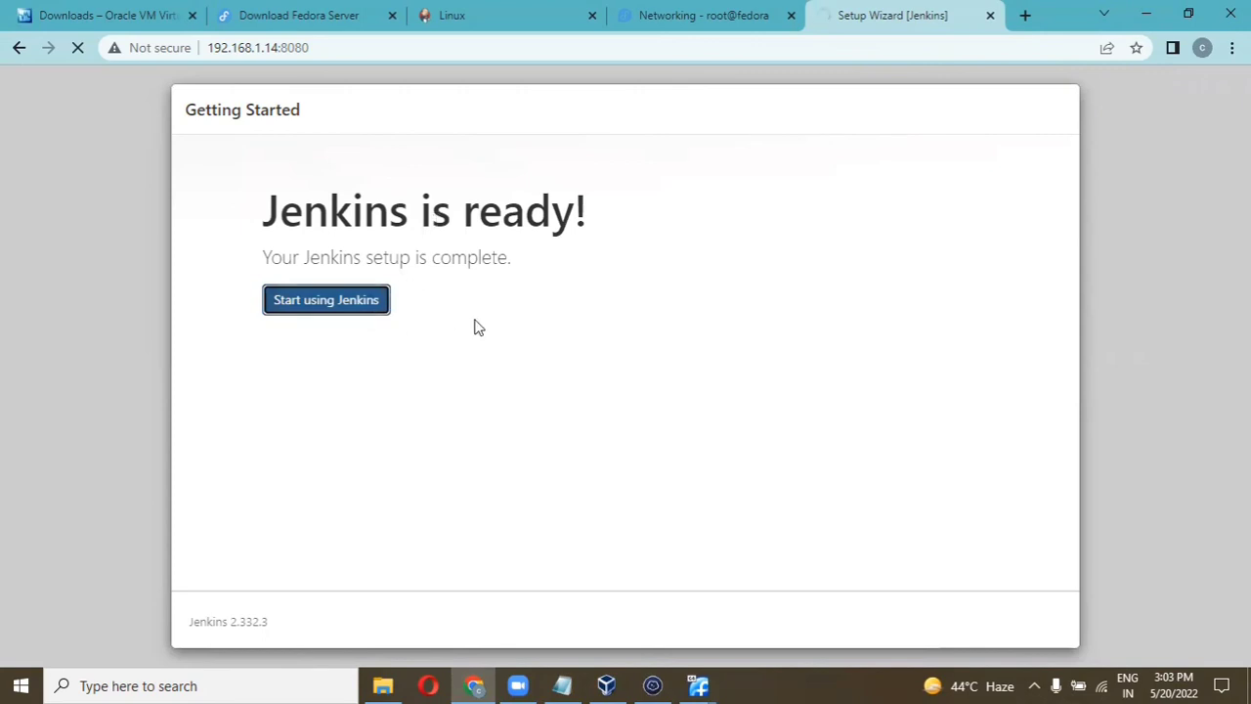
mouse_move(533, 104)
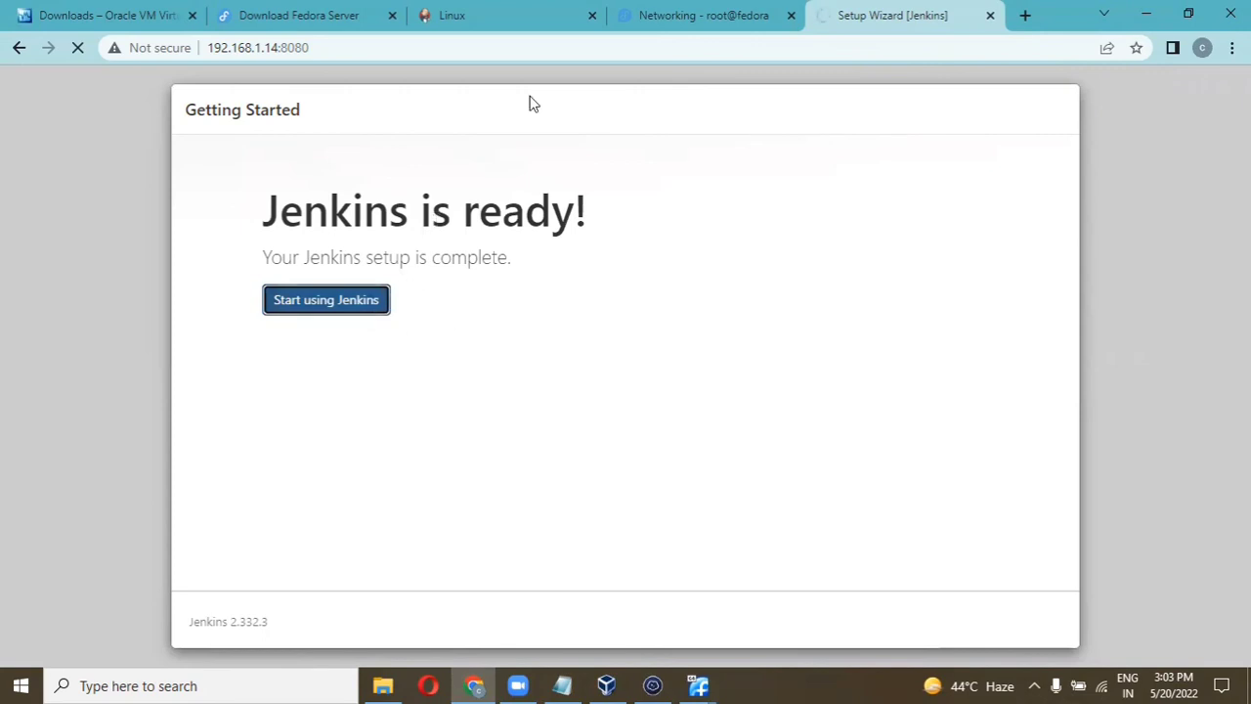
click(325, 299)
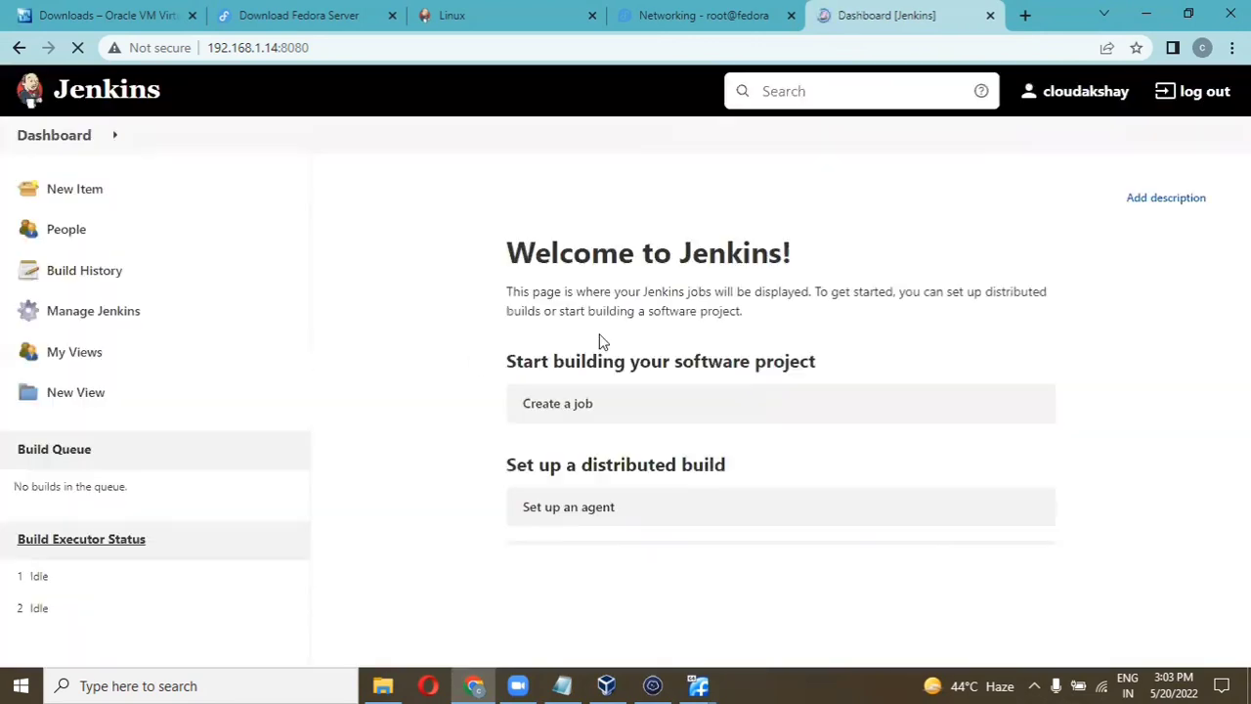